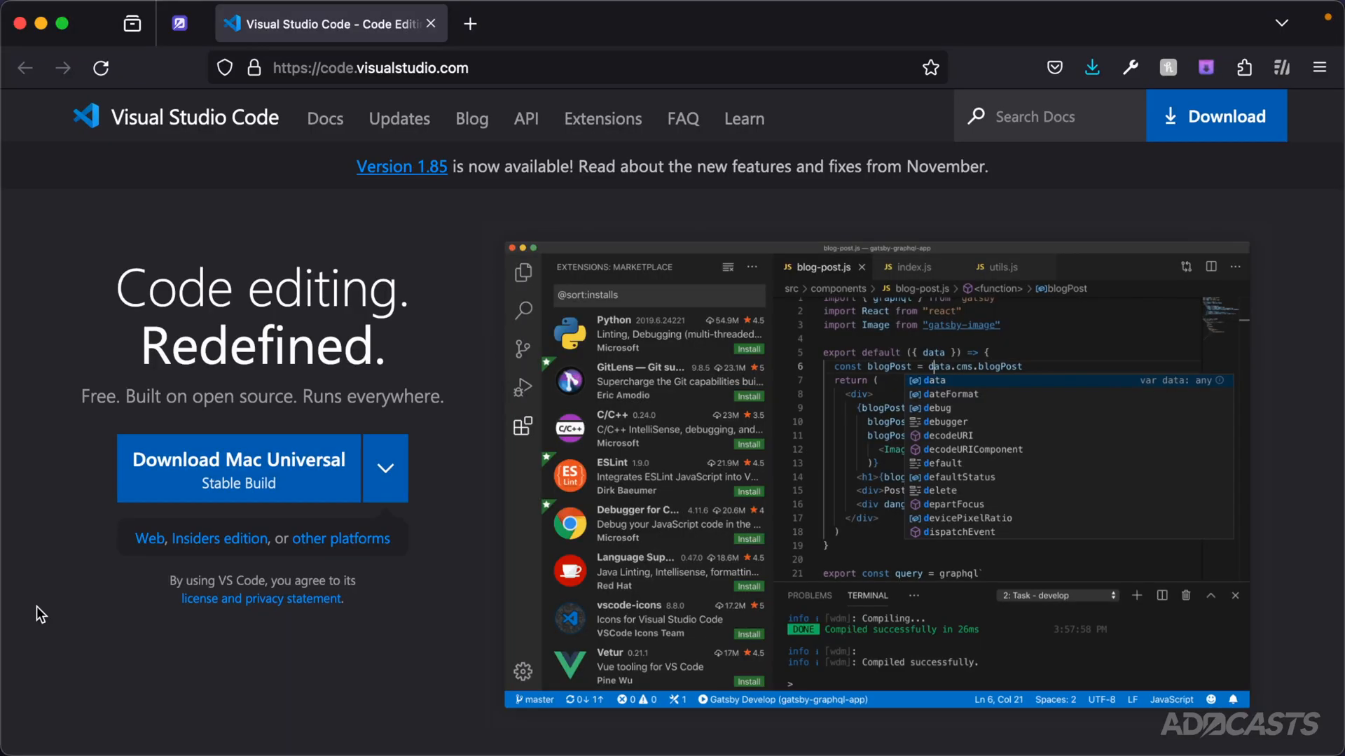
mouse_move(357, 81)
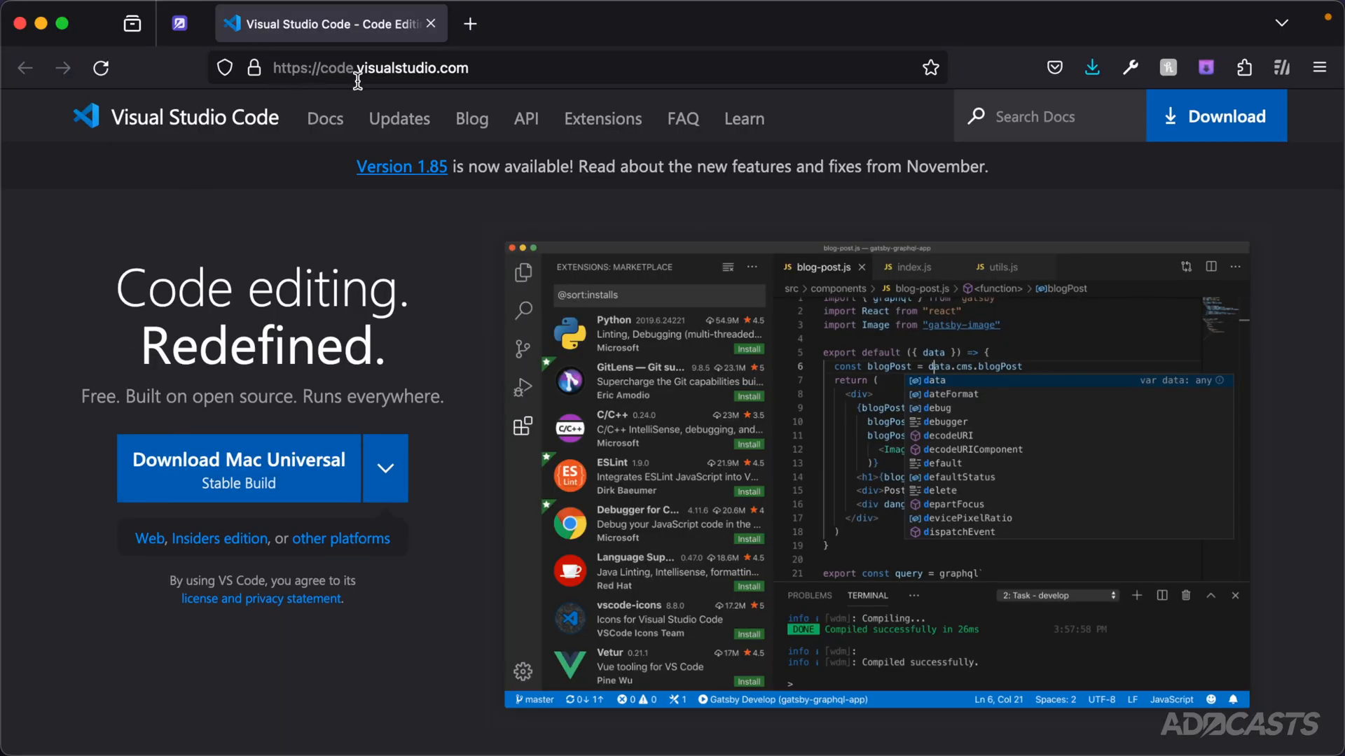
mouse_move(405, 224)
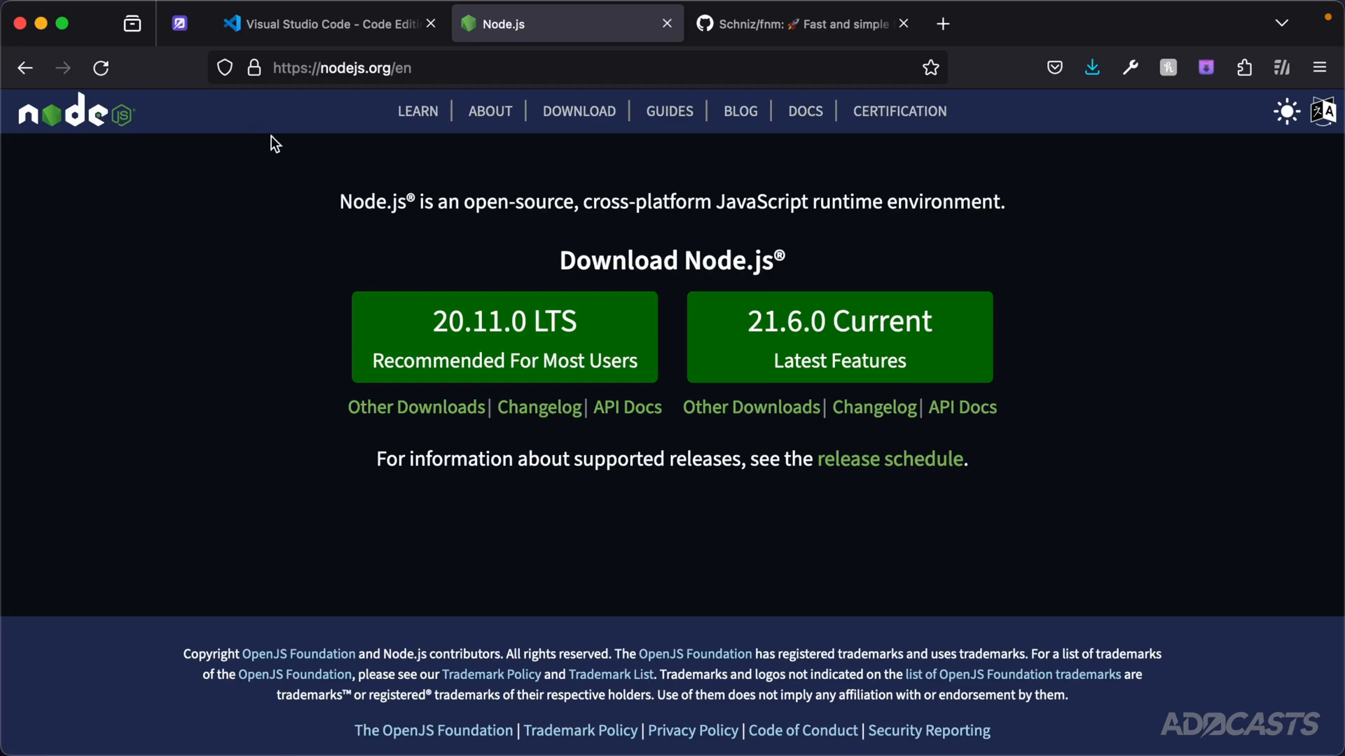
mouse_move(418, 368)
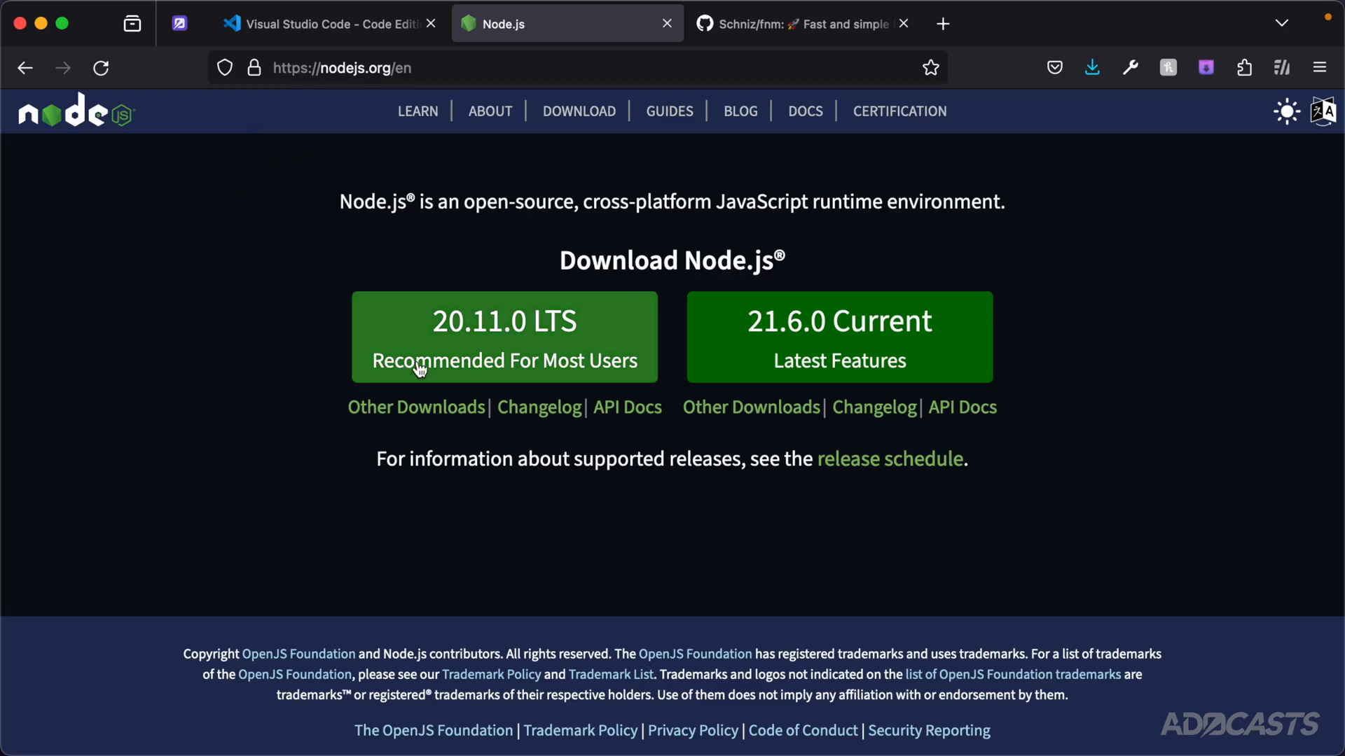
mouse_move(564, 258)
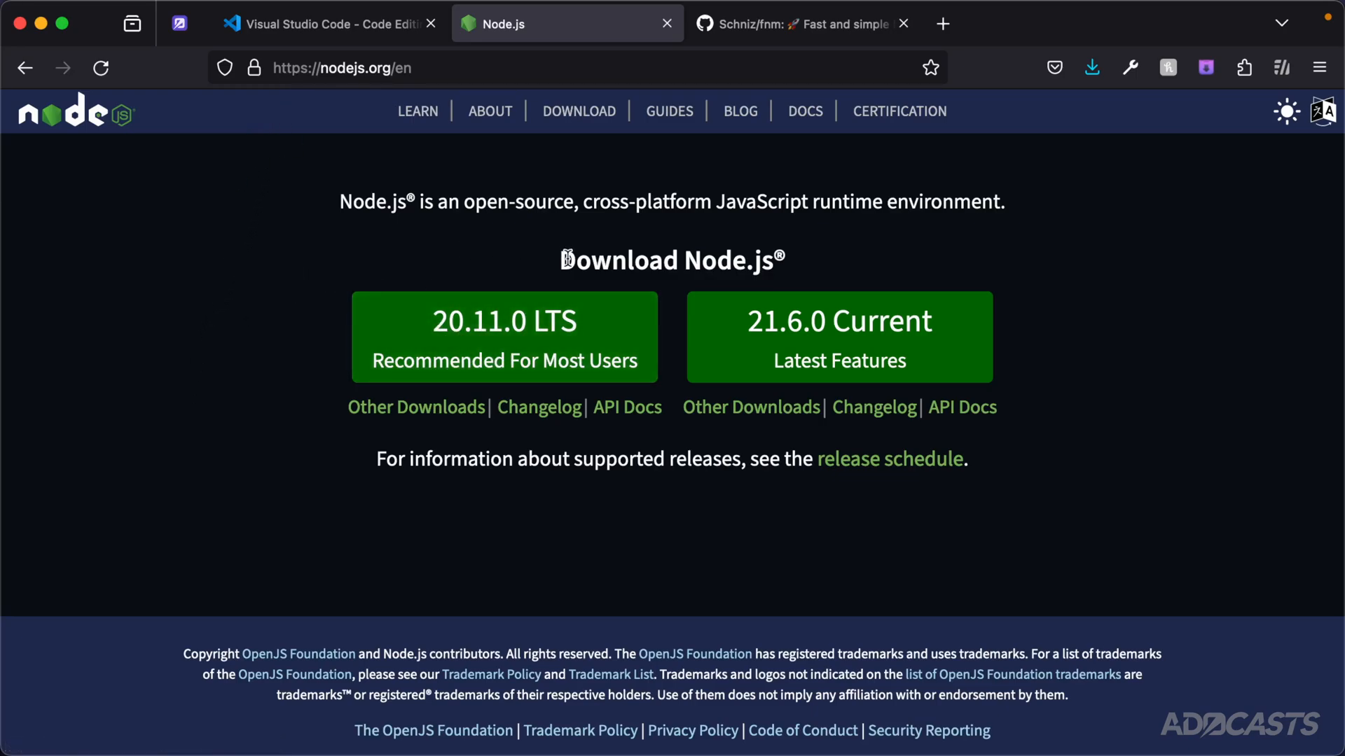
mouse_move(528, 251)
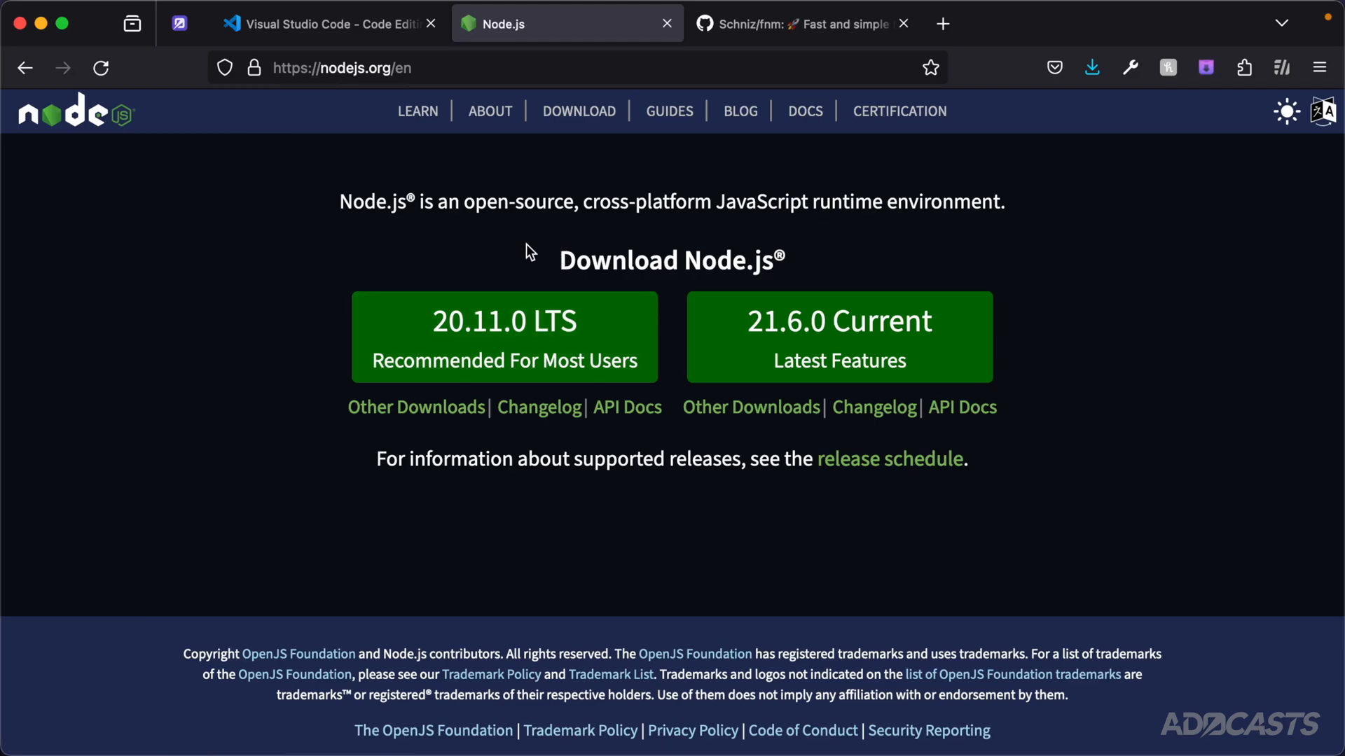
mouse_move(444, 323)
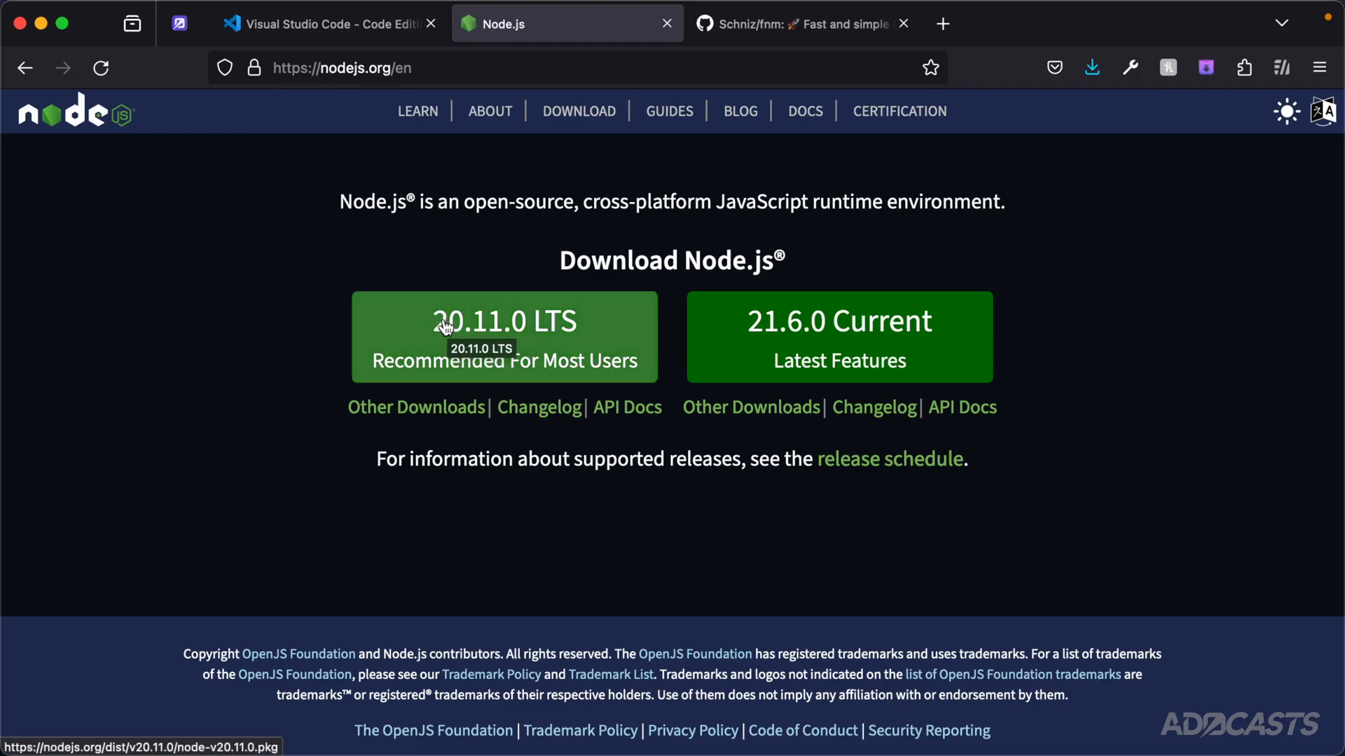
mouse_move(523, 334)
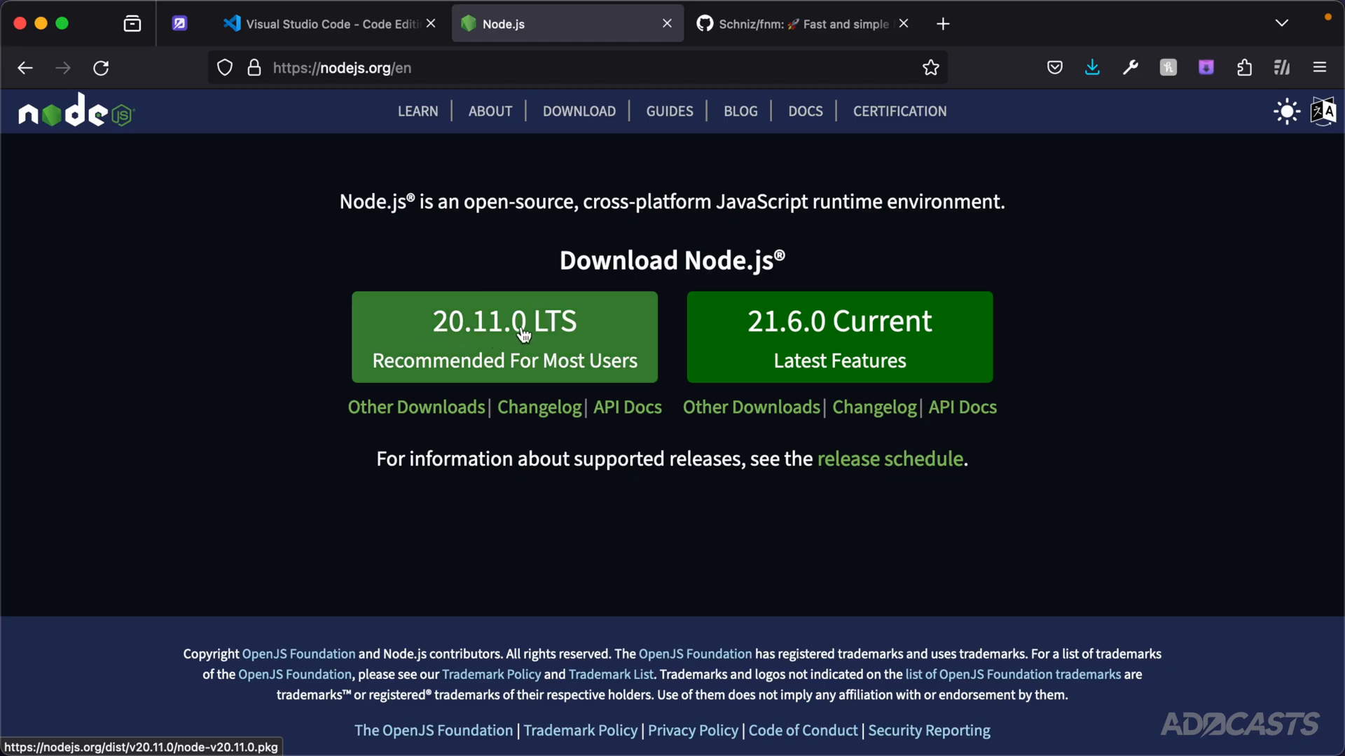
mouse_move(557, 344)
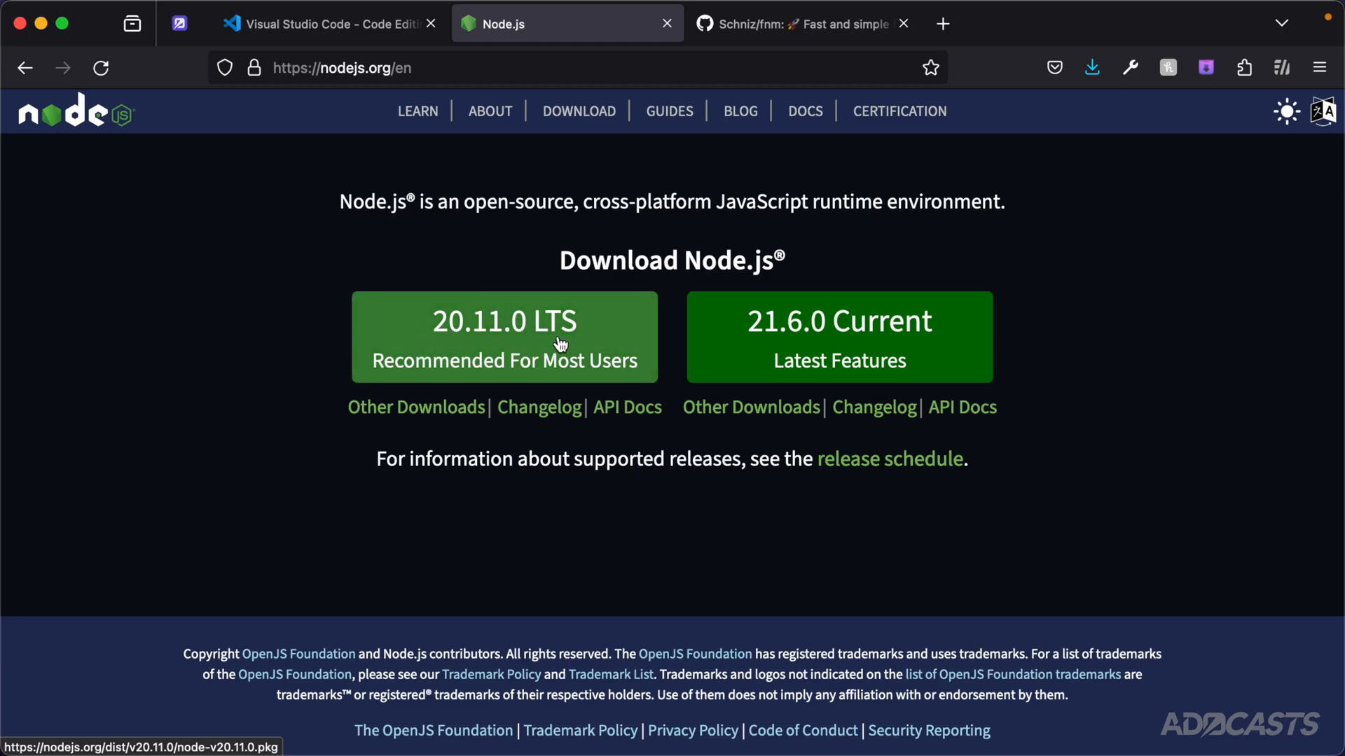
mouse_move(586, 341)
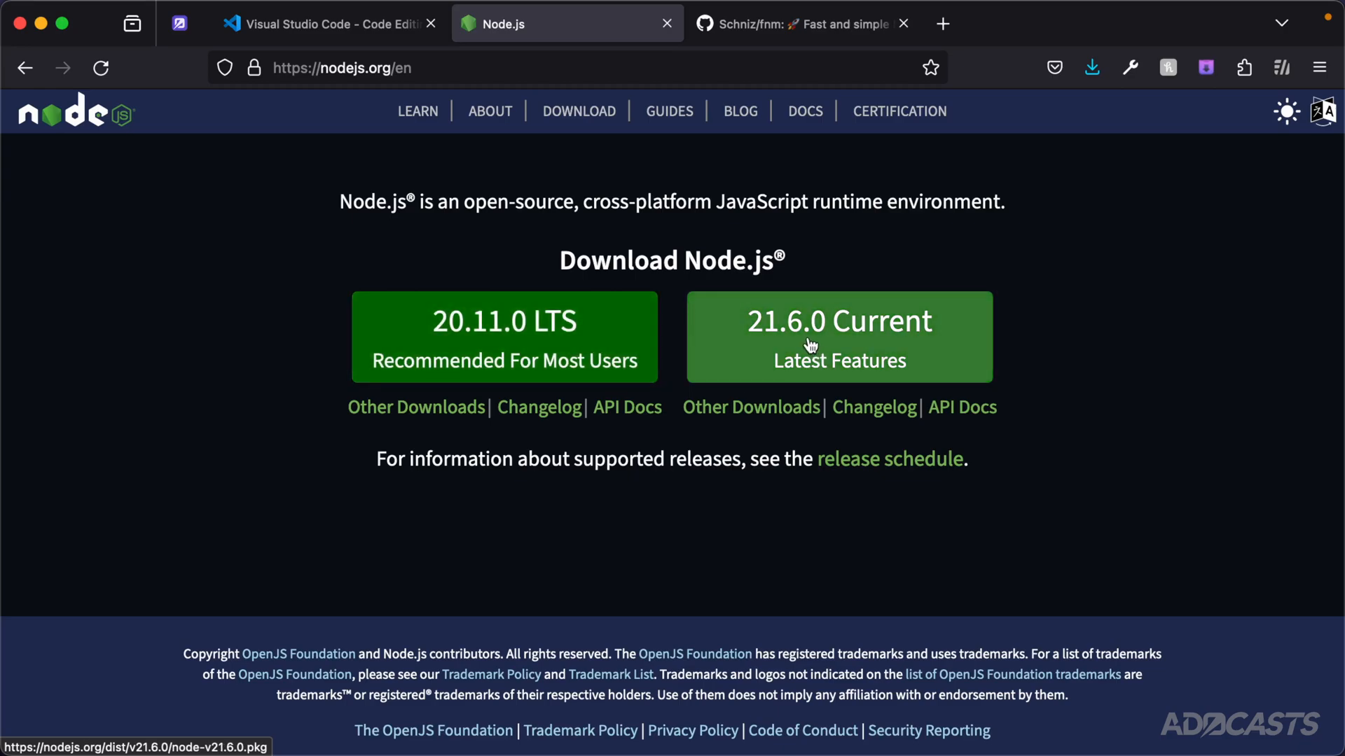
mouse_move(811, 344)
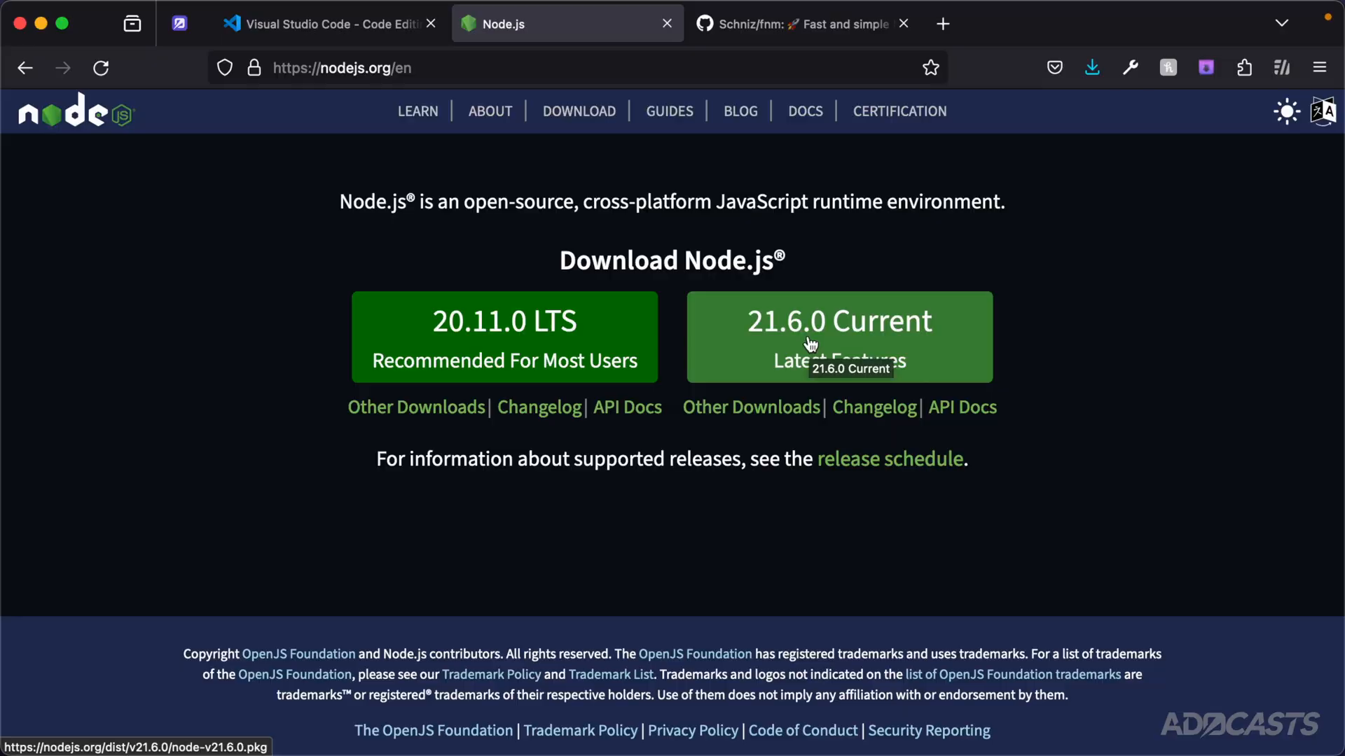
Step: Scroll the Schniz/fnm README to Installation and copy the curl install script command
click(801, 23)
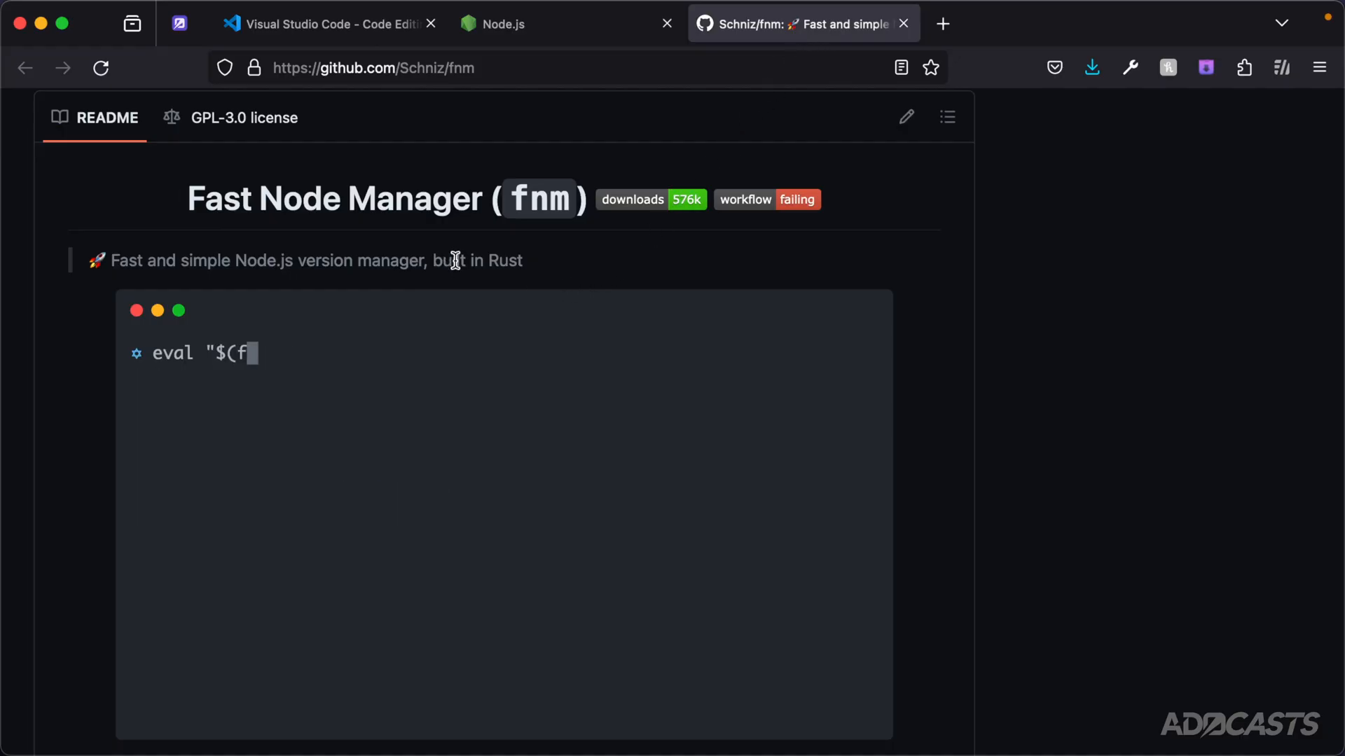
scroll(down, 3)
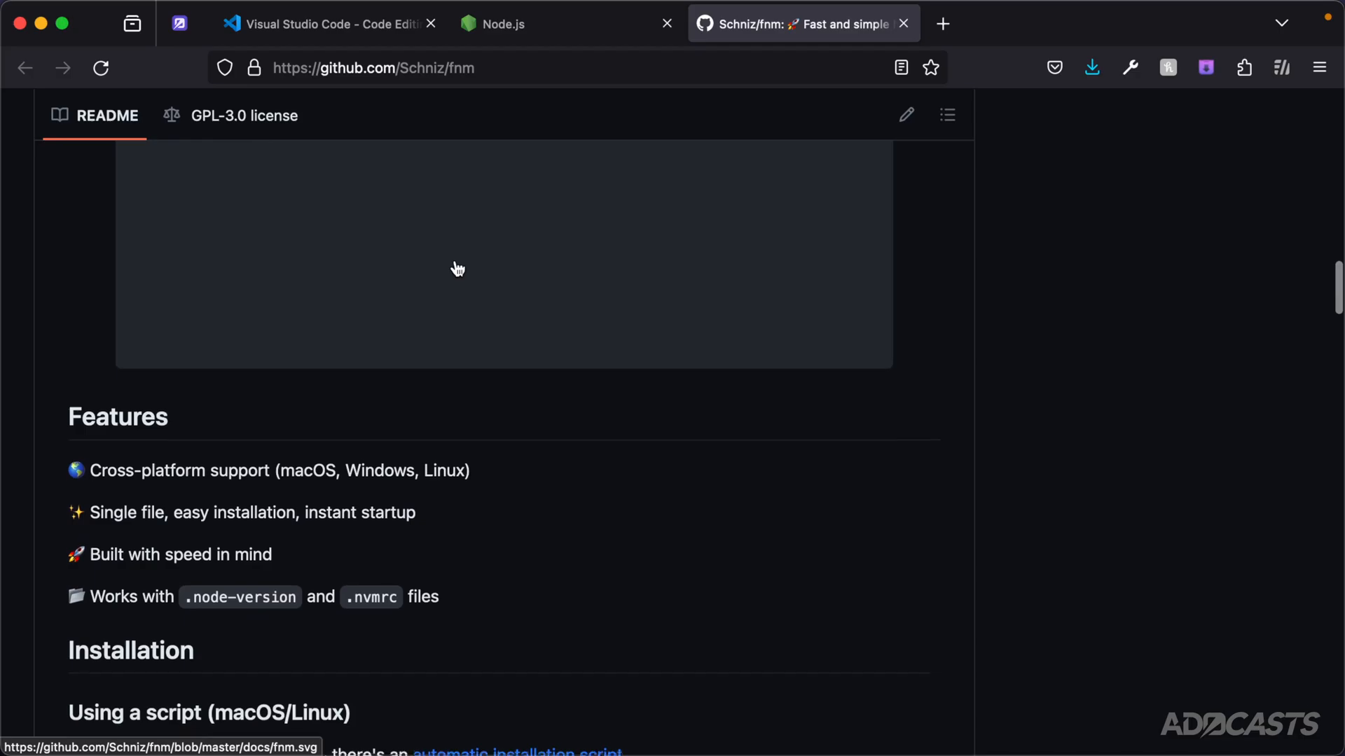
scroll(down, 3)
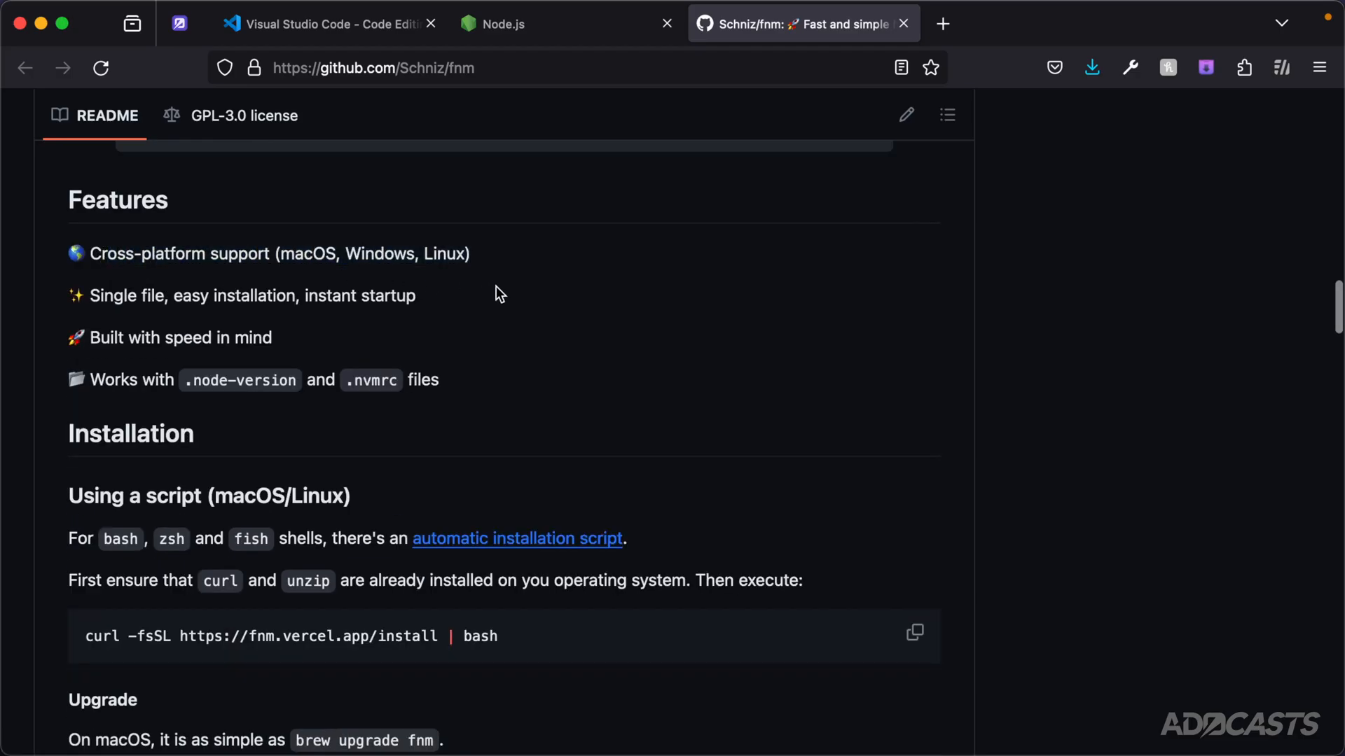
scroll(down, 3)
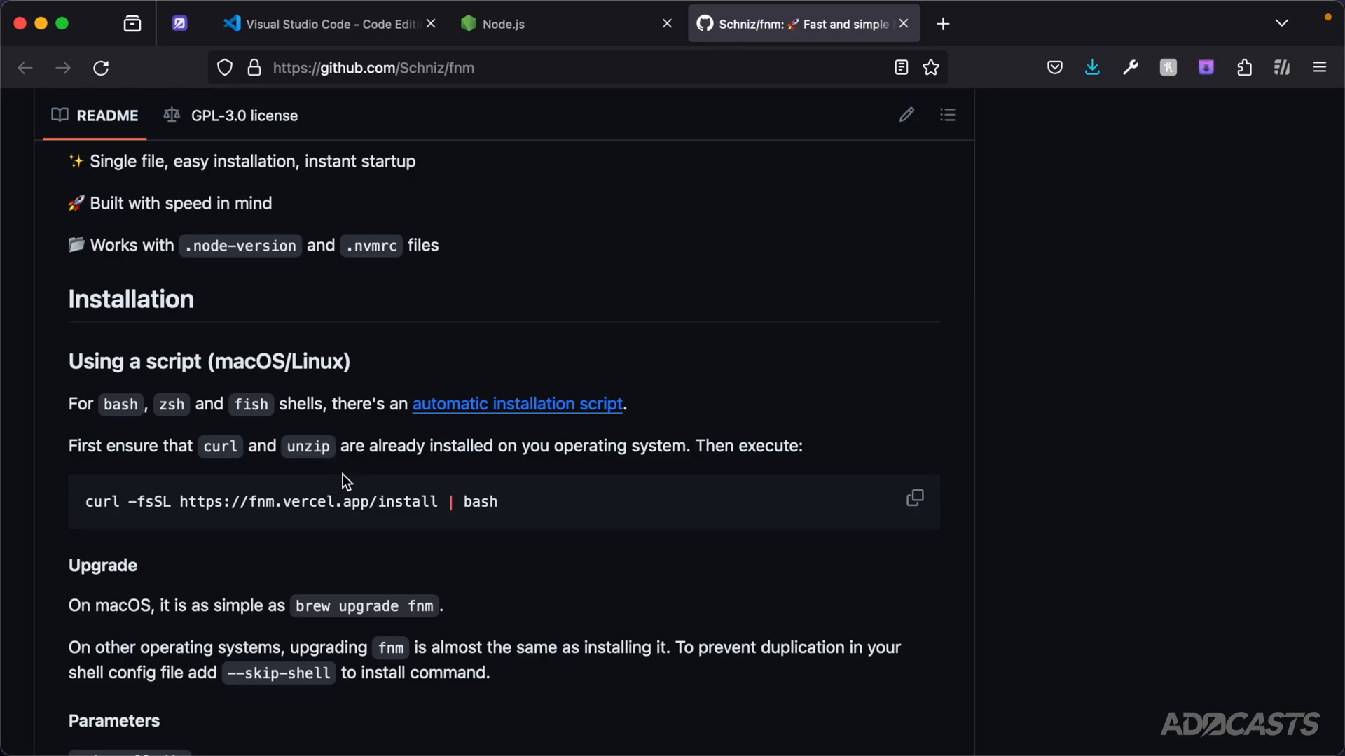
mouse_move(437, 519)
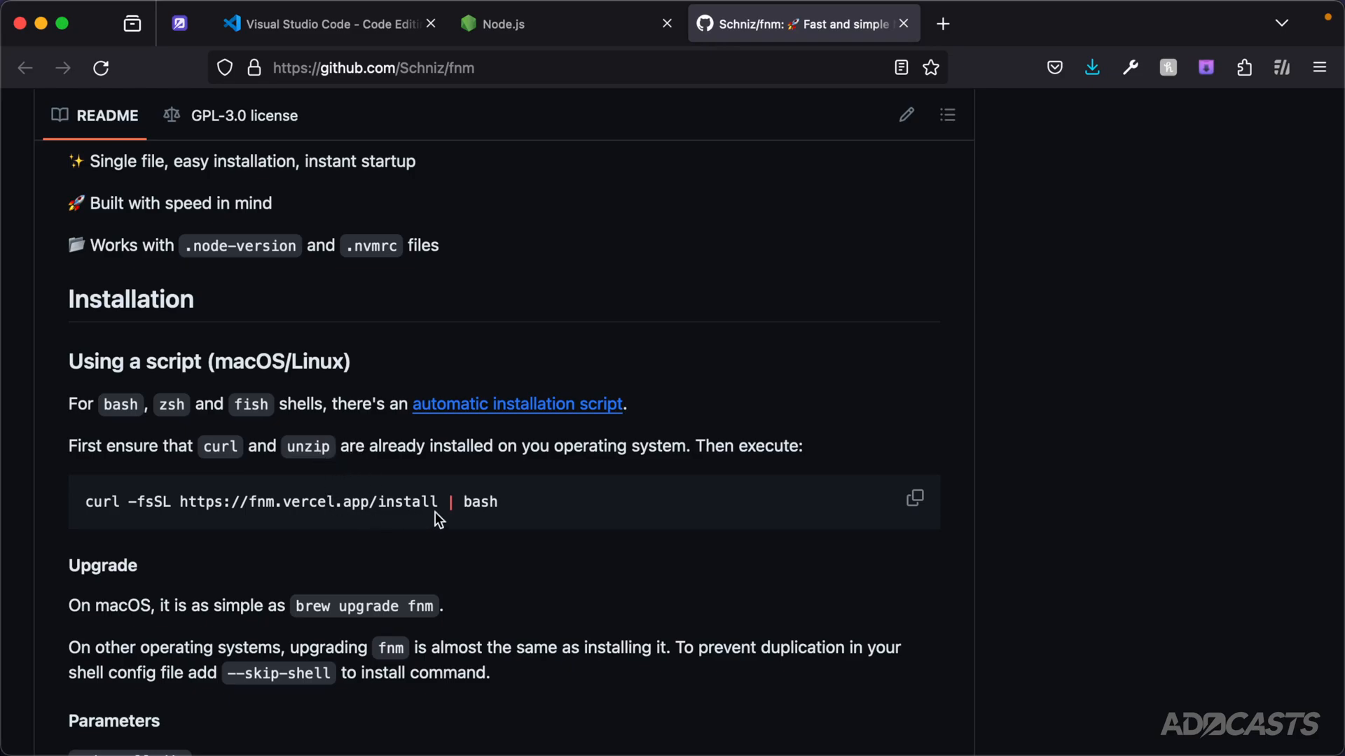
click(914, 499)
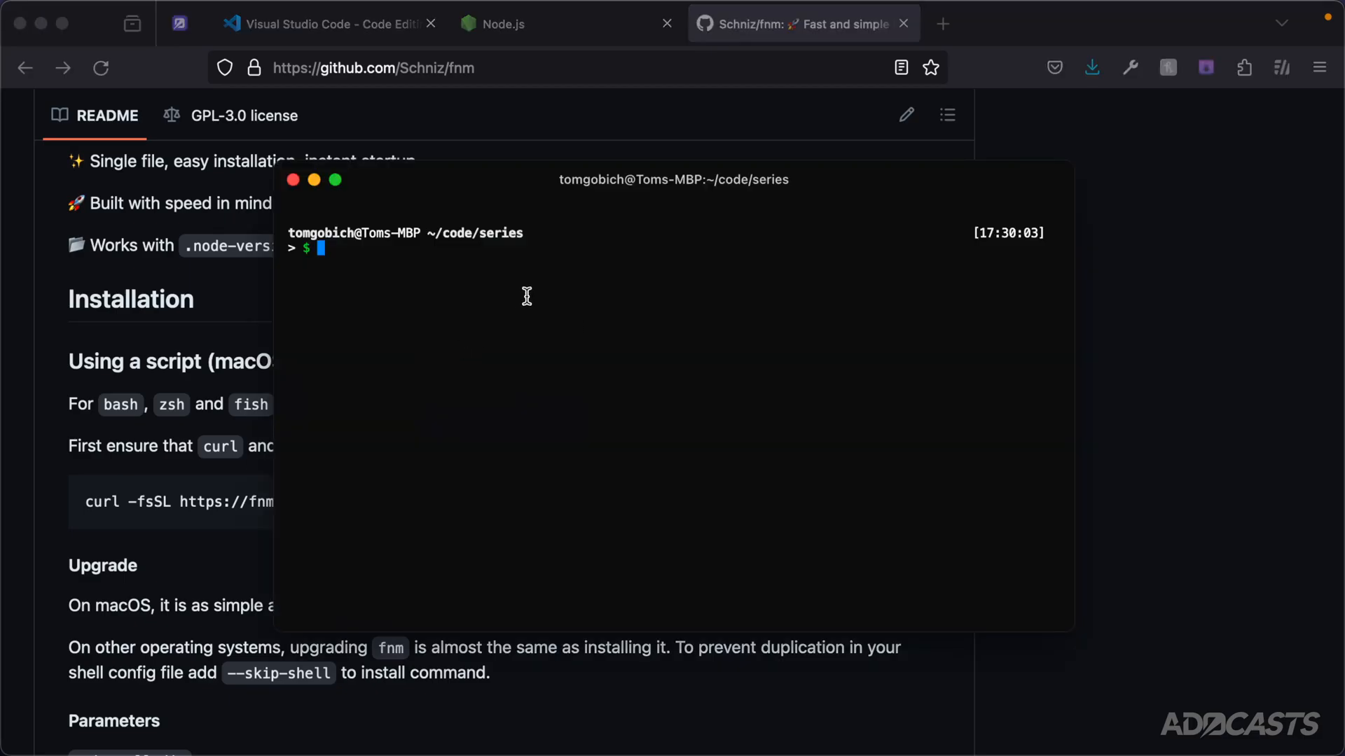
text(curl -fsSL https://fnm.vercel.app/install | bash)
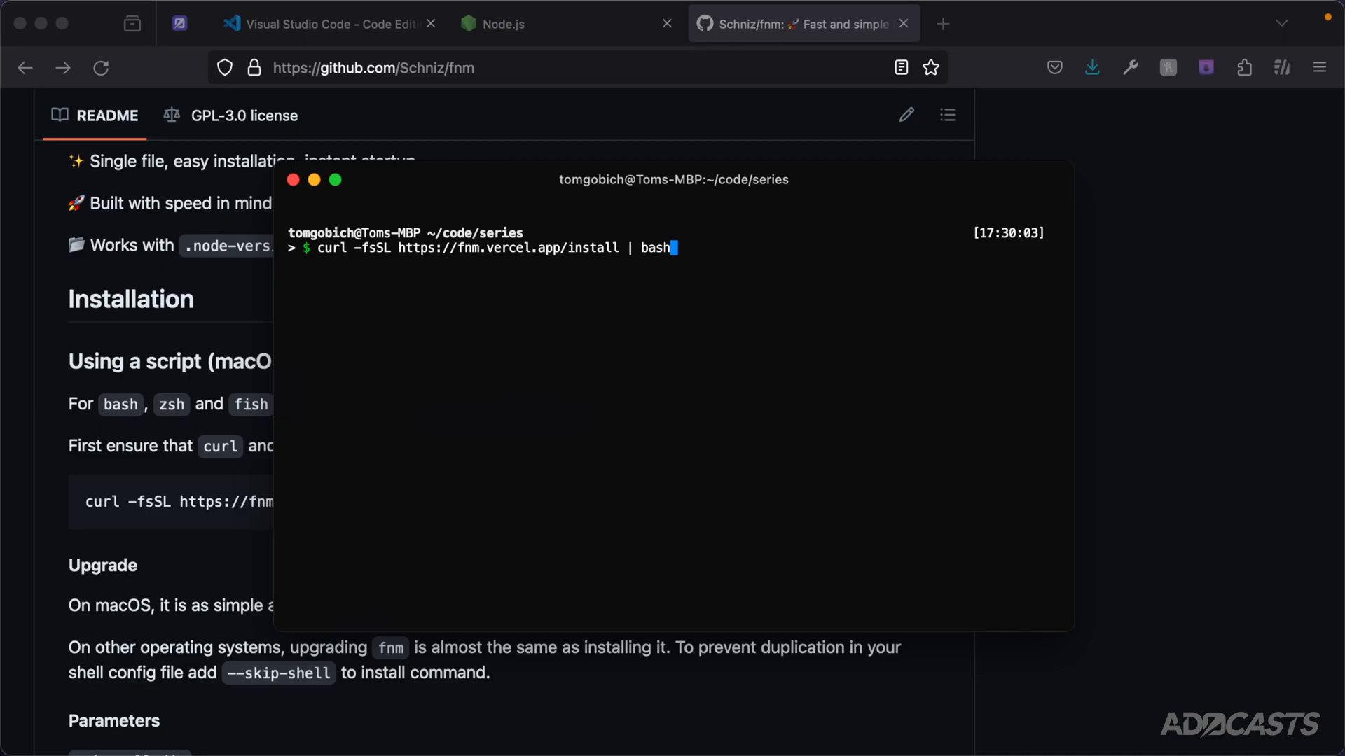
key(Backspace)
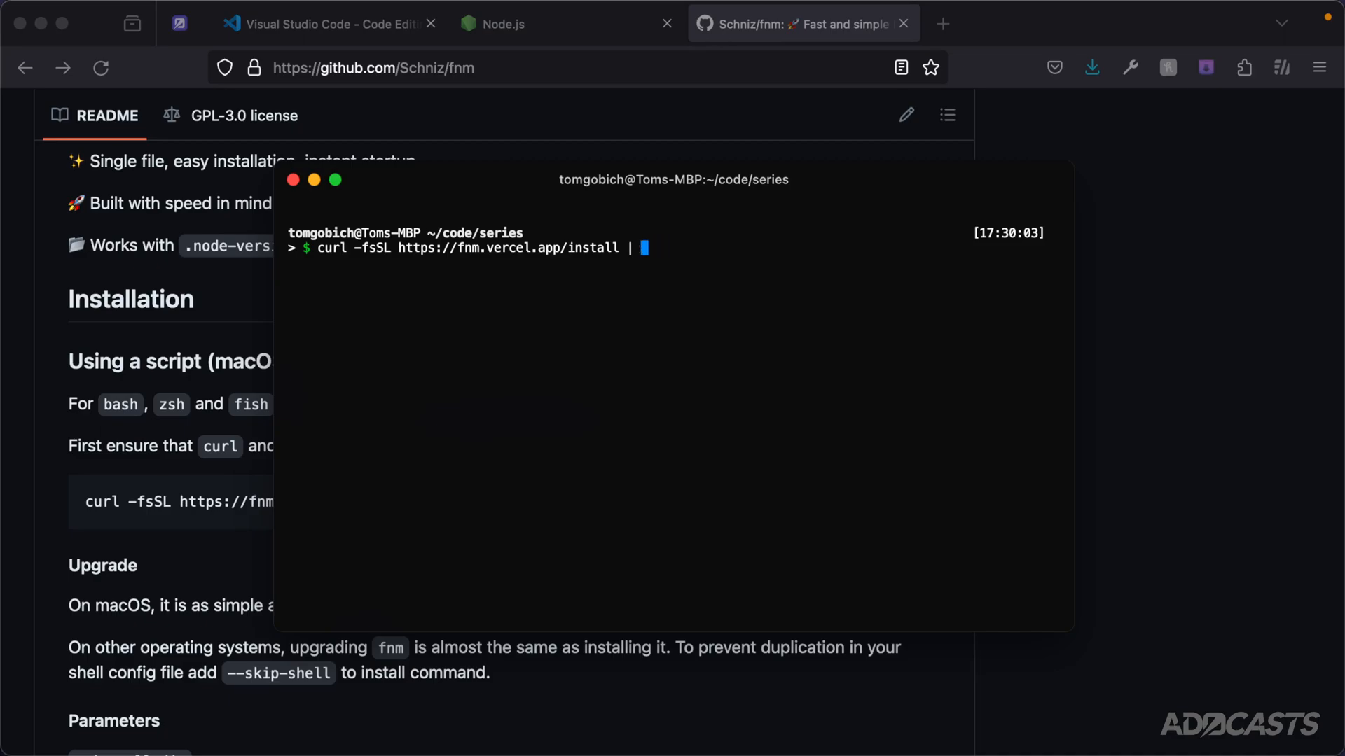
text(zs)
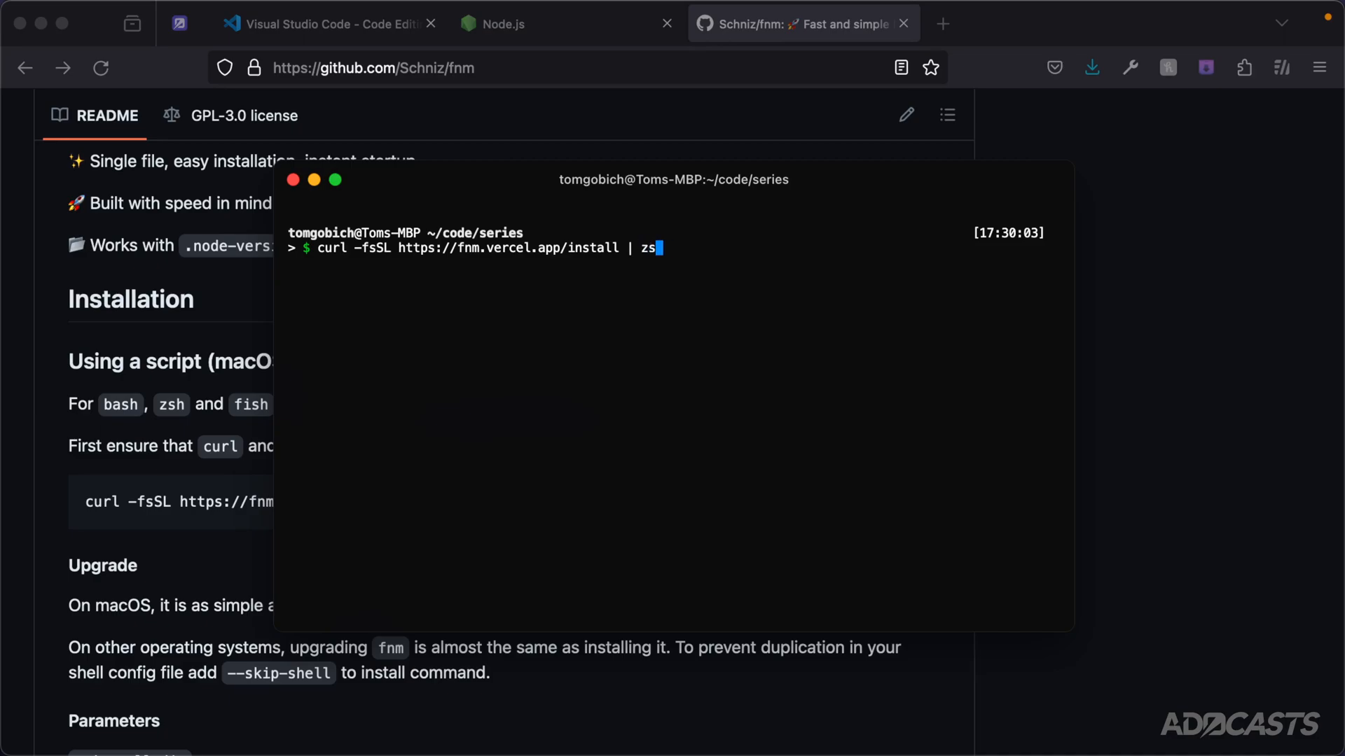
text(fish)
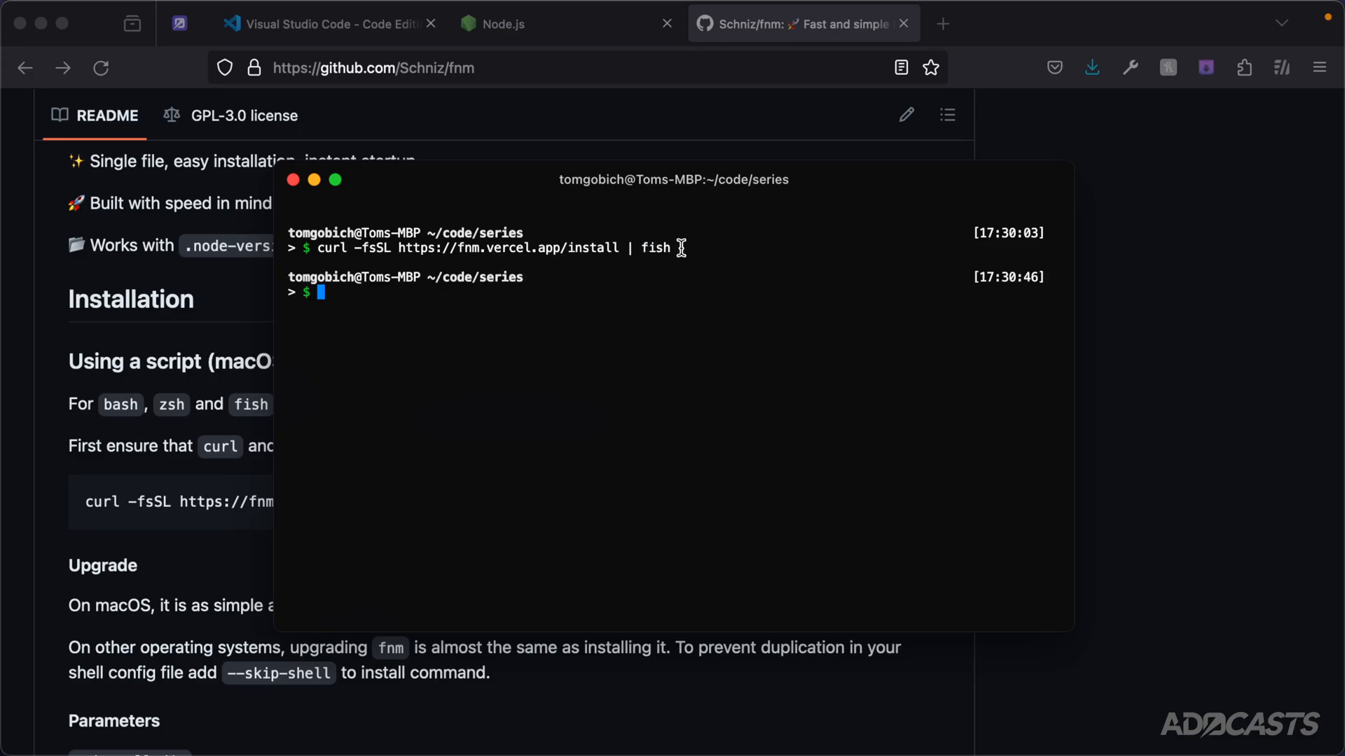
mouse_move(307, 198)
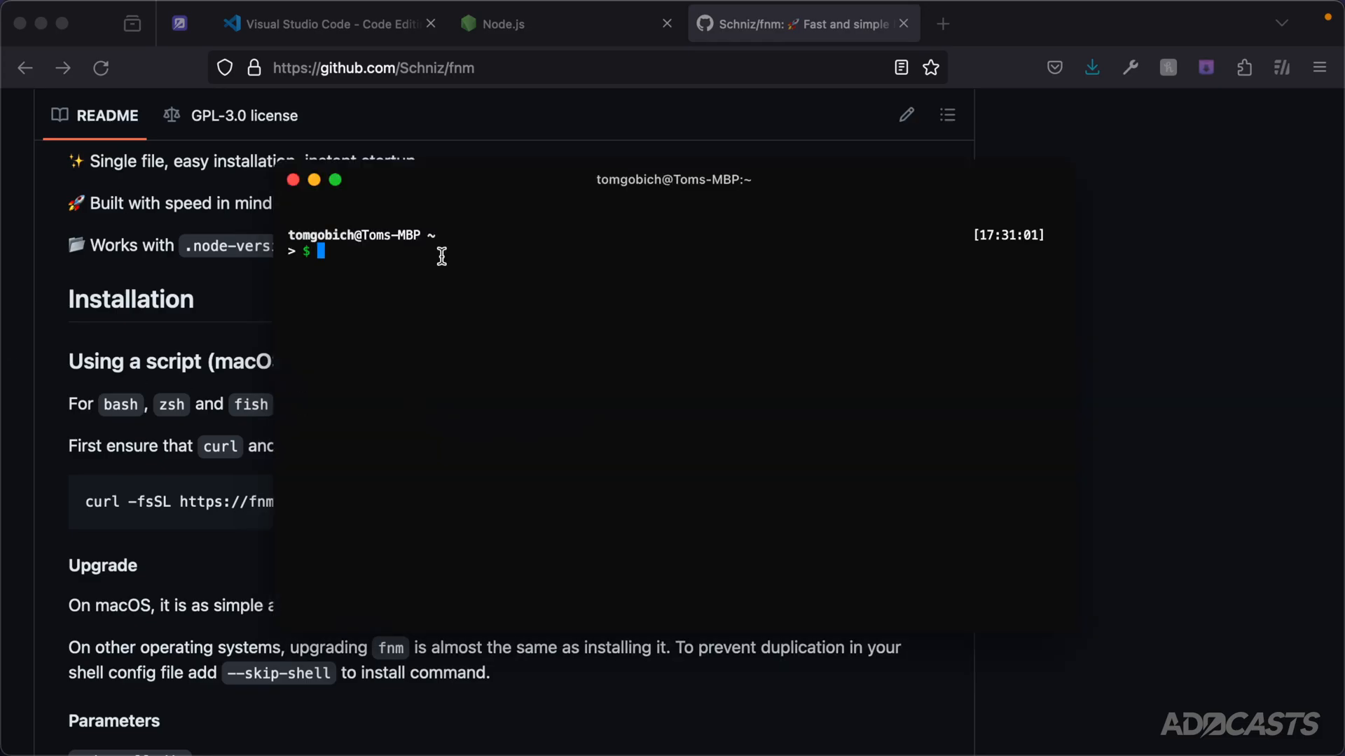
Step: Run fnm --help and look over the available commands
text(fnm)
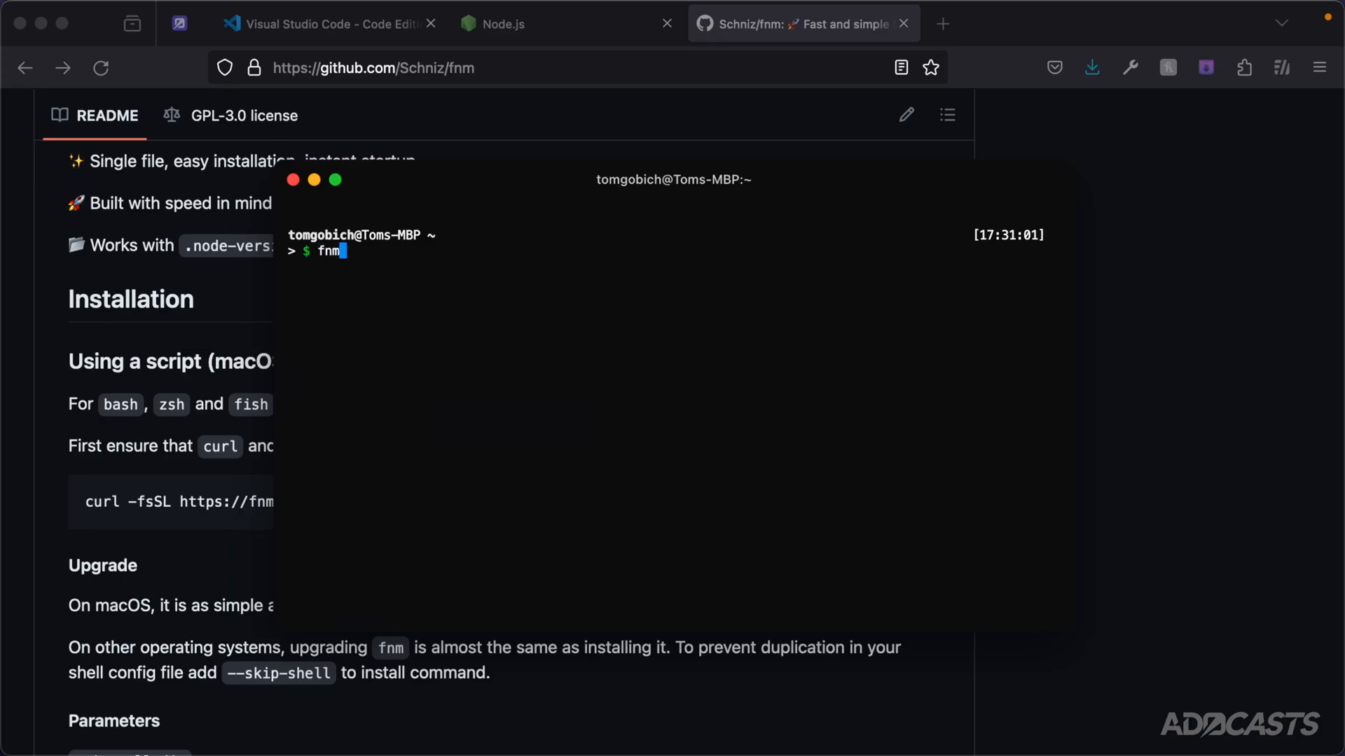
text(--help)
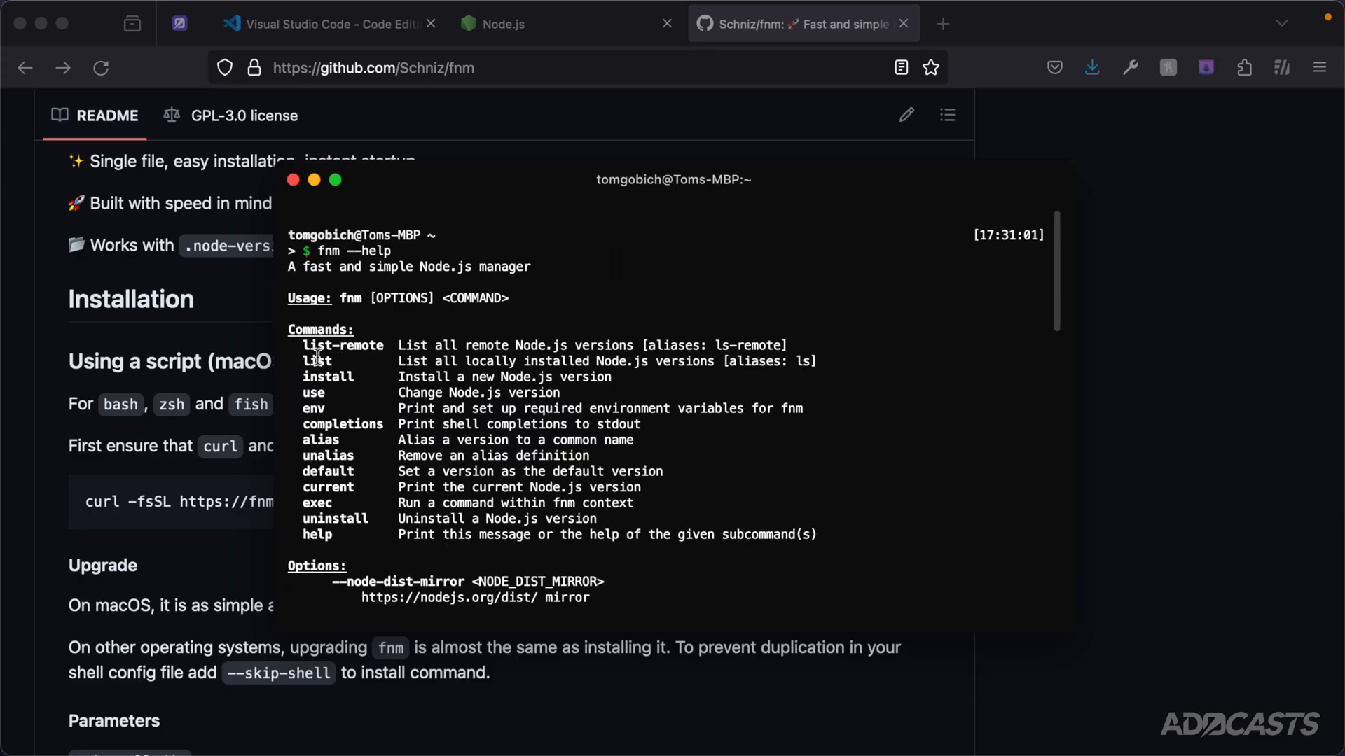
double_click(328, 376)
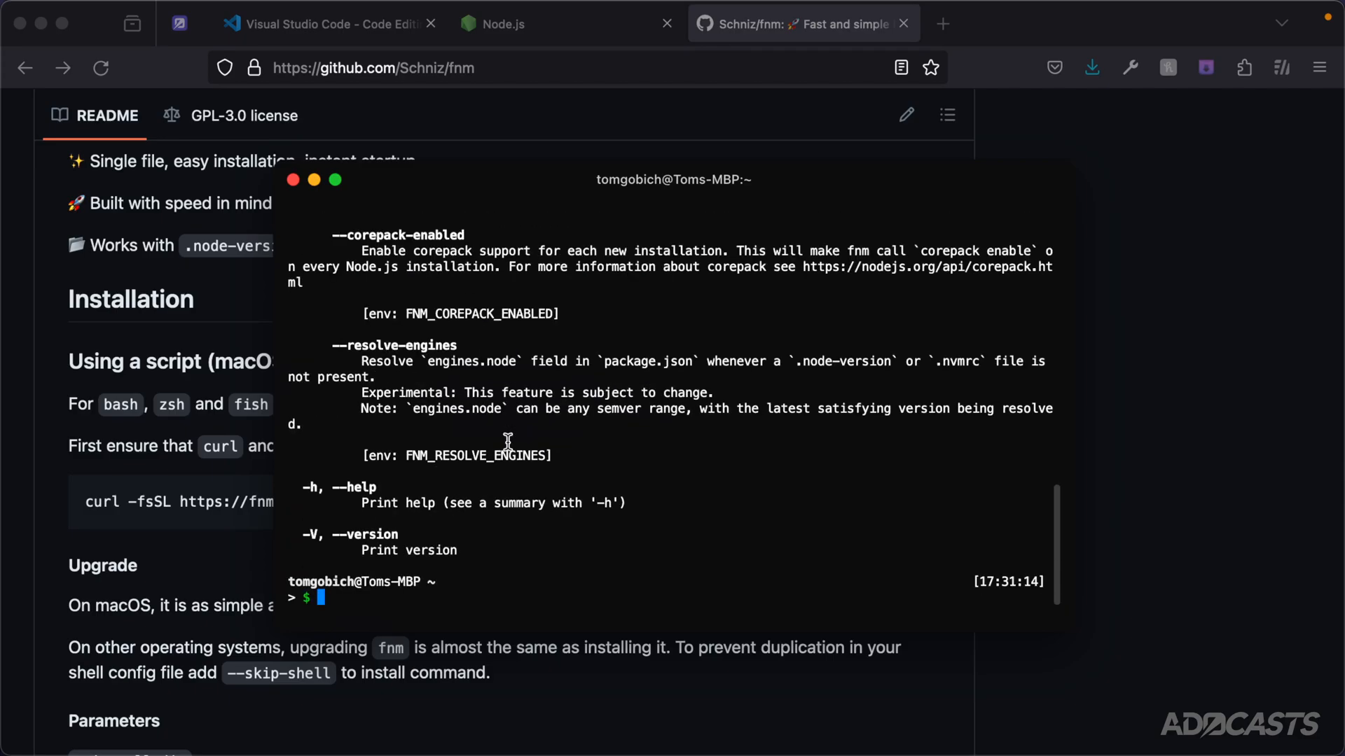
mouse_move(547, 593)
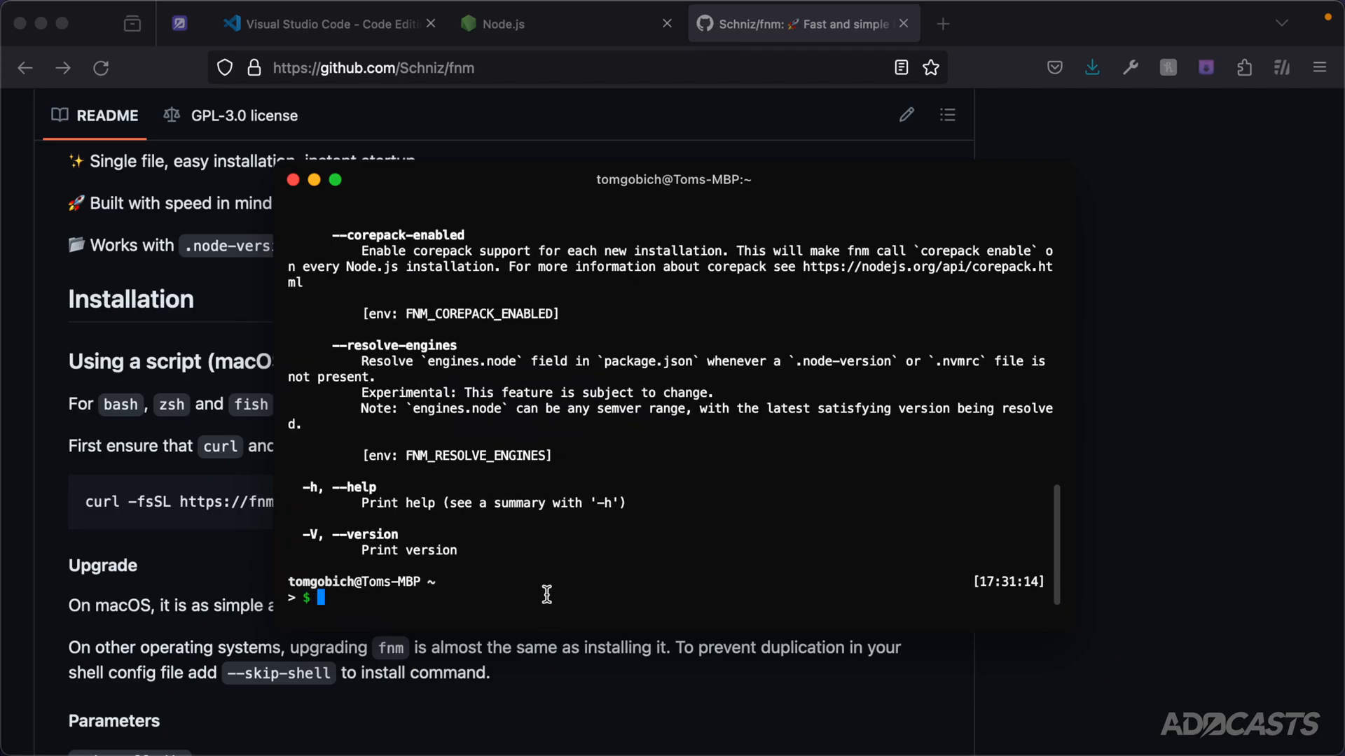
Step: Run fnm install --lts, then node --version to check the reported Node version
text(fnm install -)
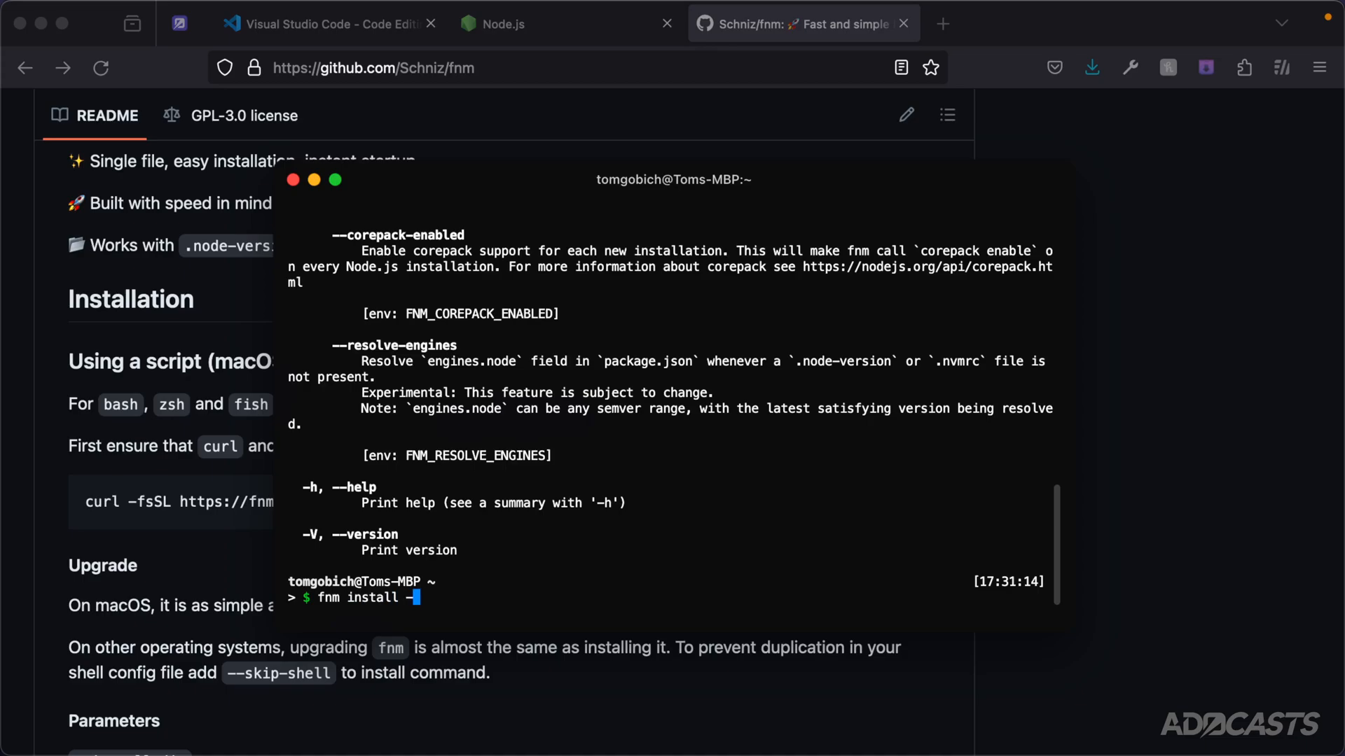
text(-lts)
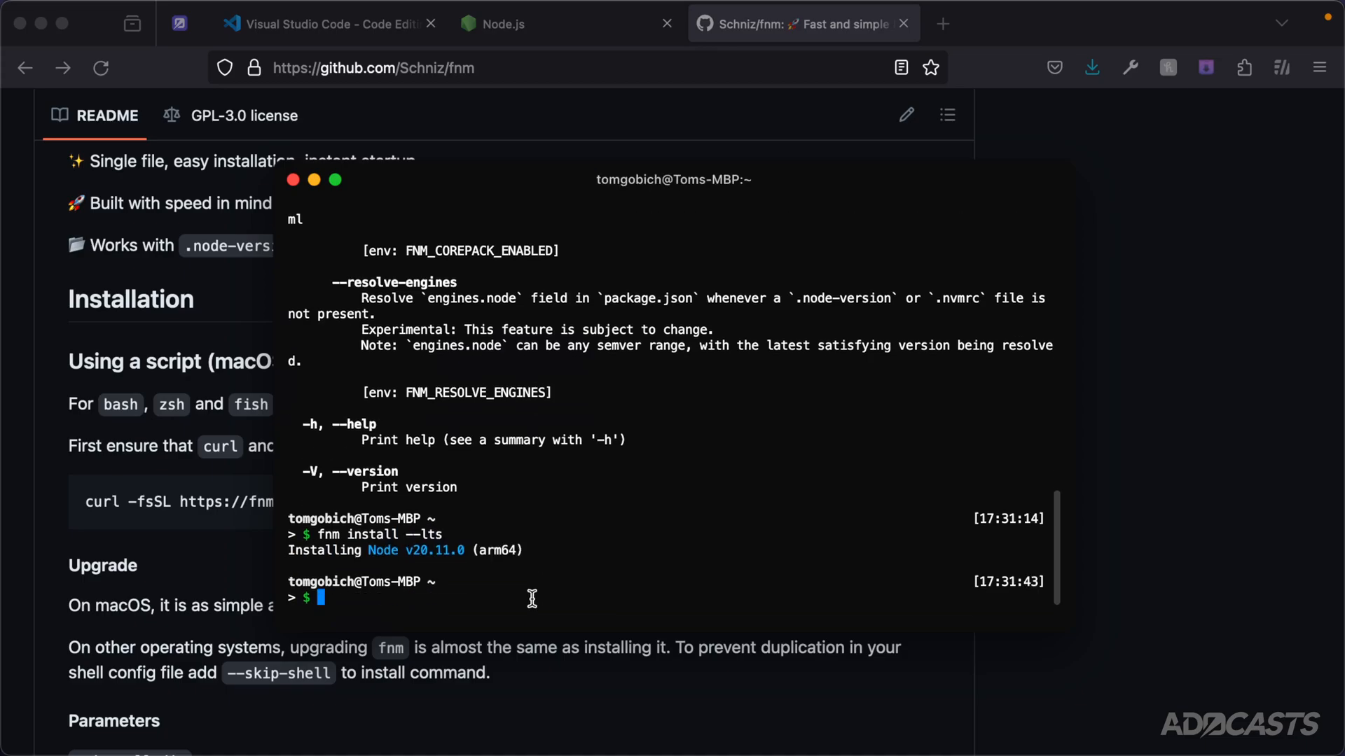
text(node --version)
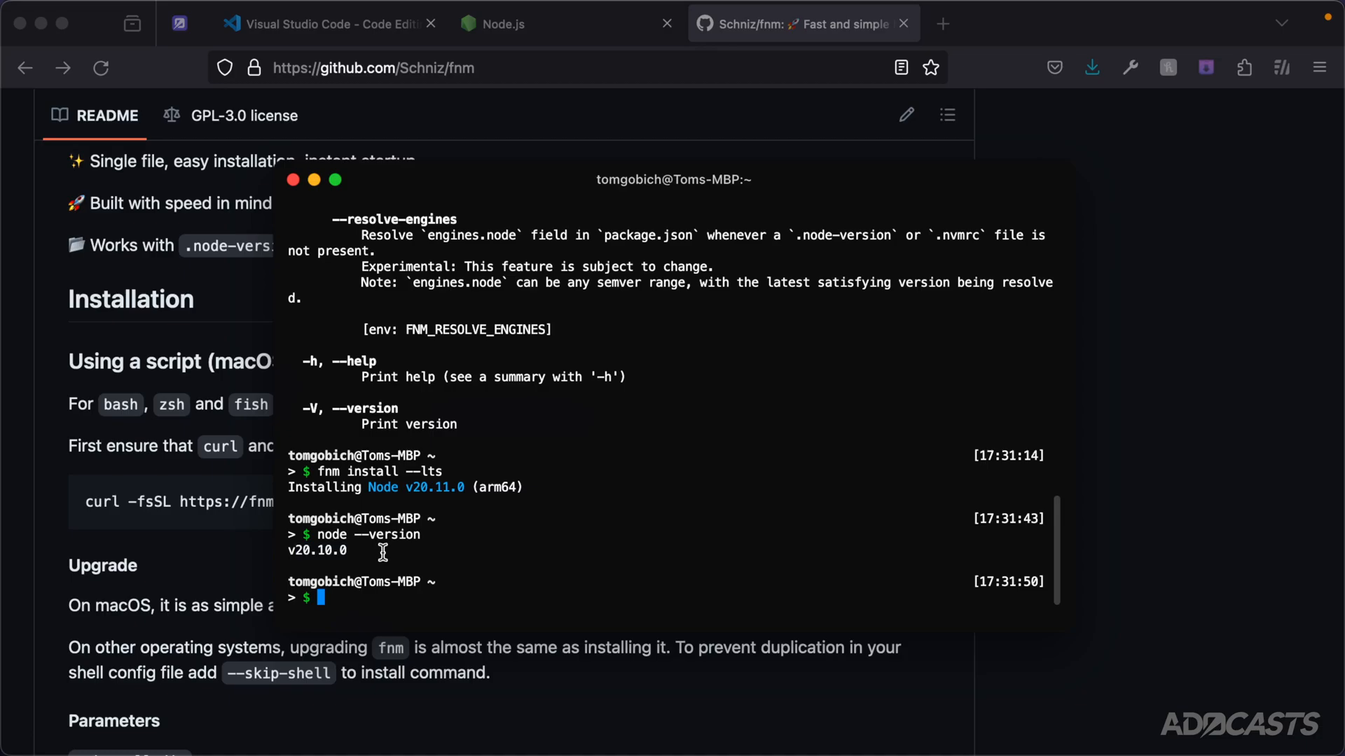
mouse_move(366, 549)
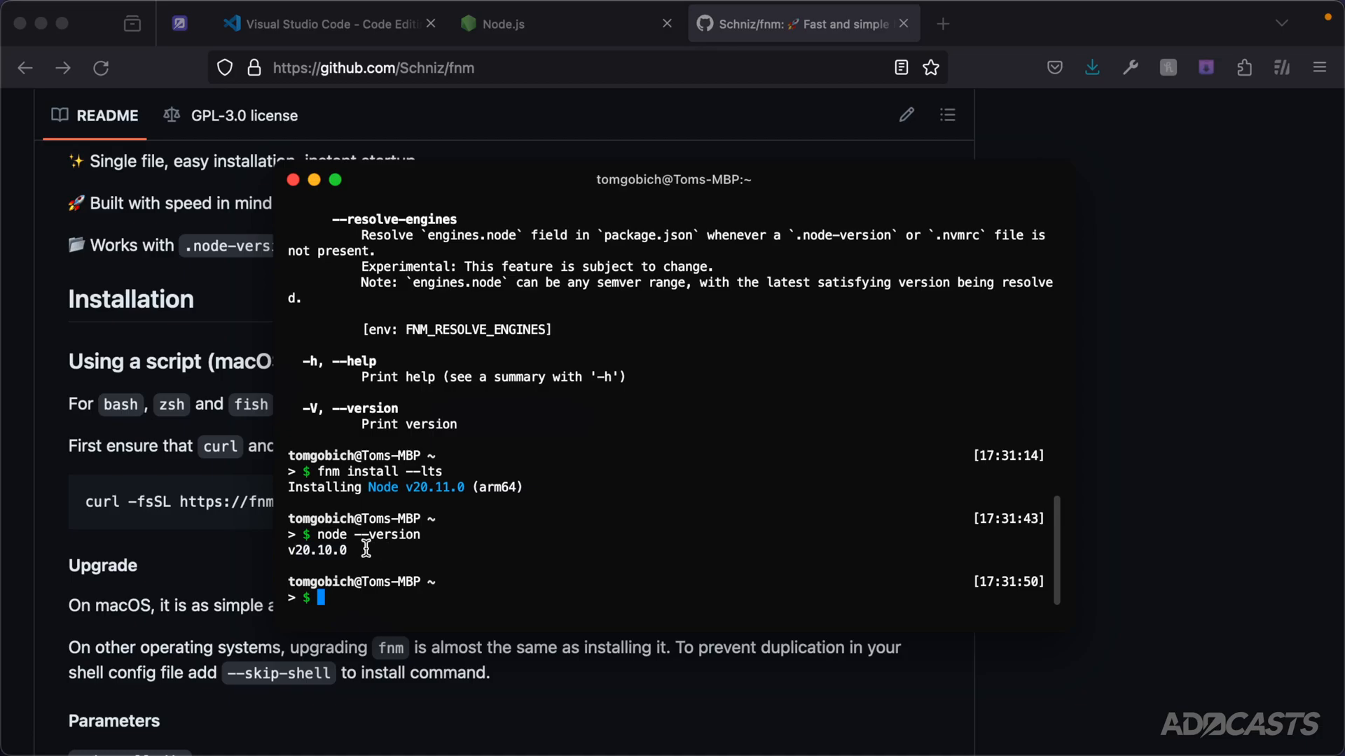
double_click(311, 550)
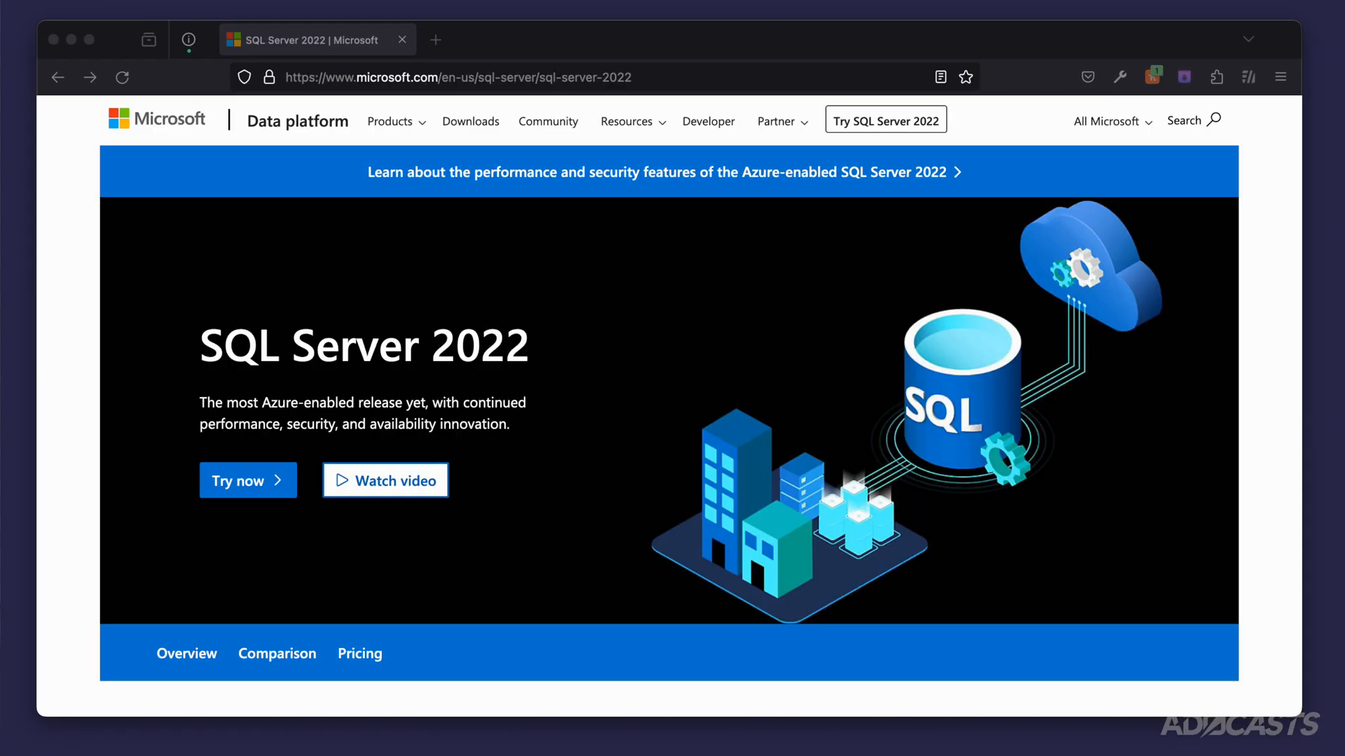
Step: Visit mariadb.org, then switch to the PostgreSQL homepage and launch Spotlight for pgAdmin
text(mariadb.org)
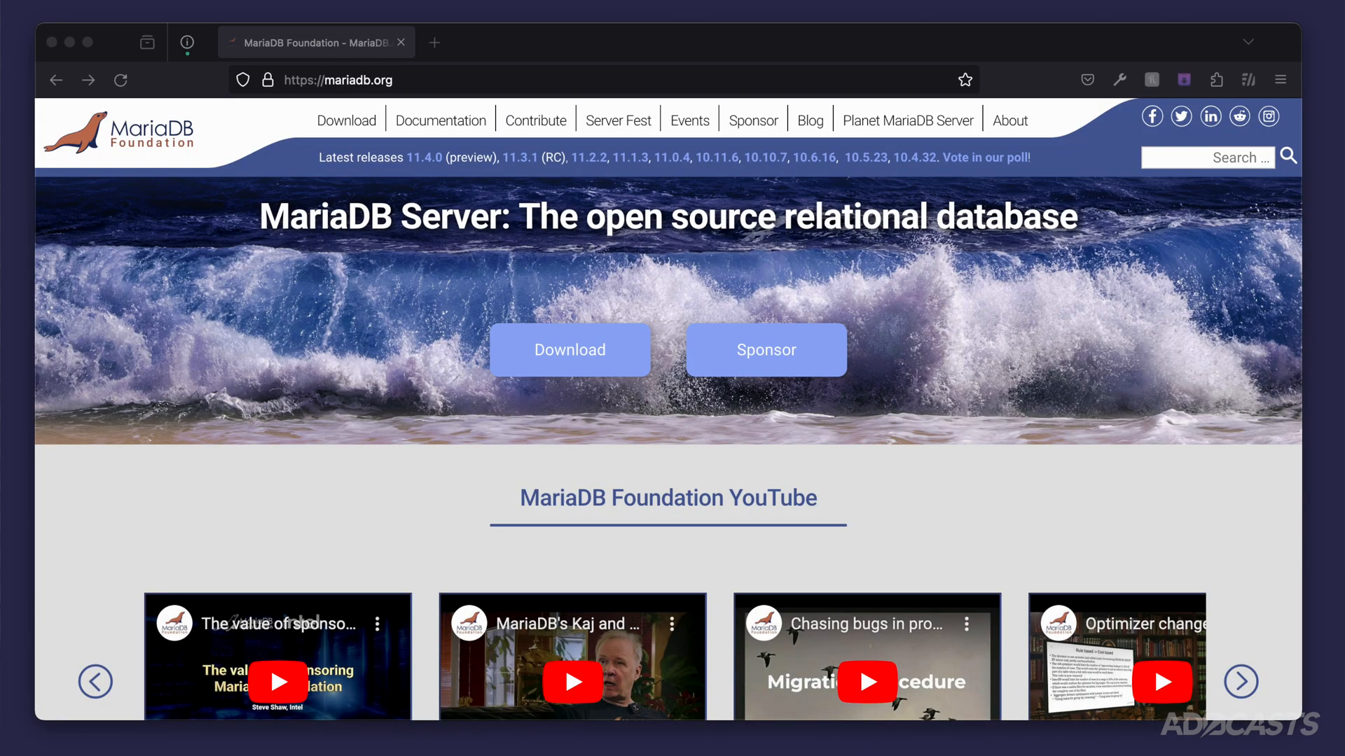
click(1037, 24)
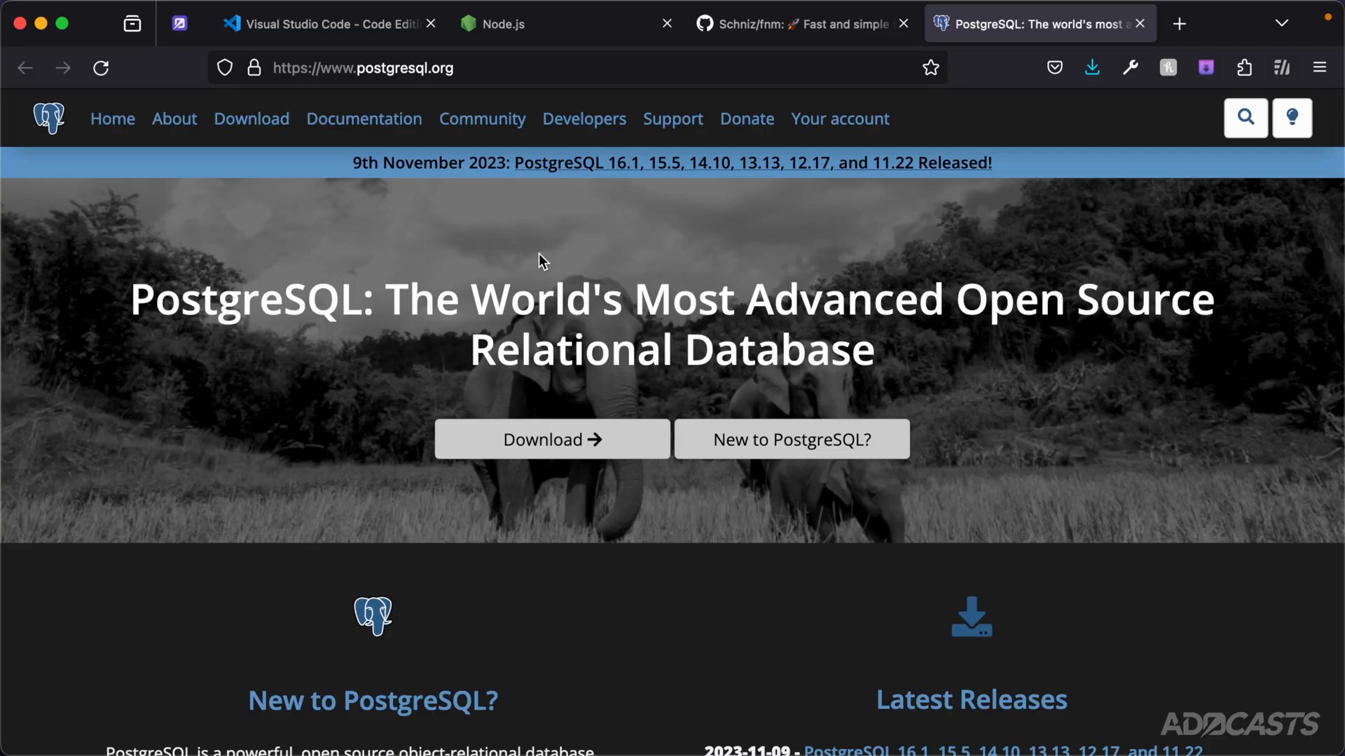
mouse_move(523, 271)
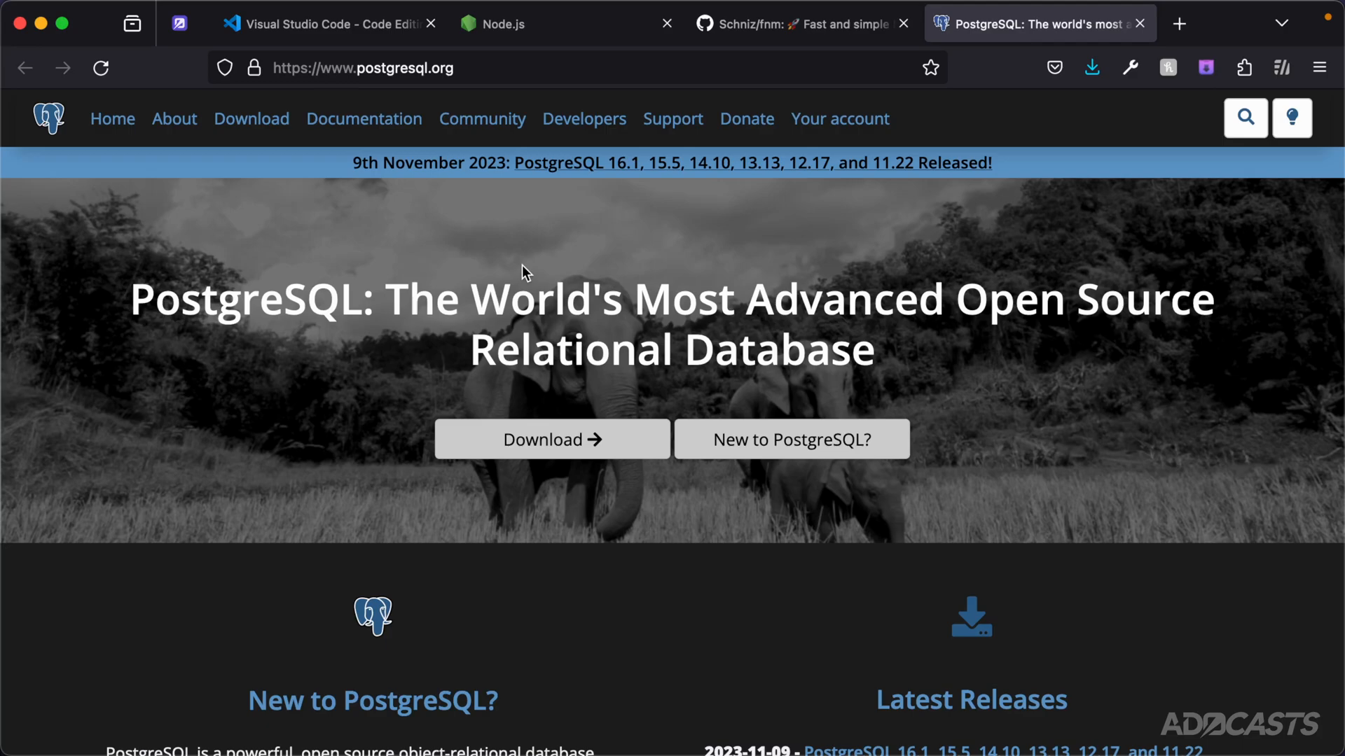
mouse_move(137, 295)
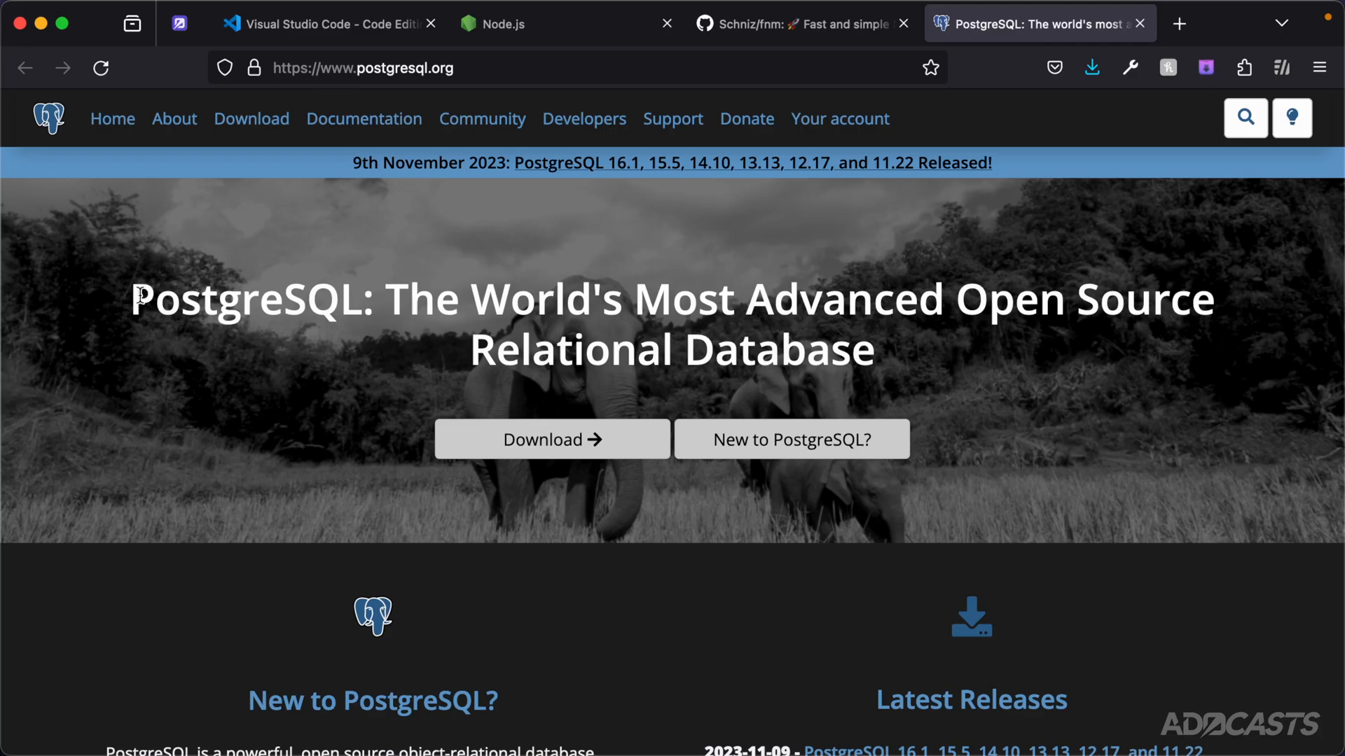
double_click(243, 299)
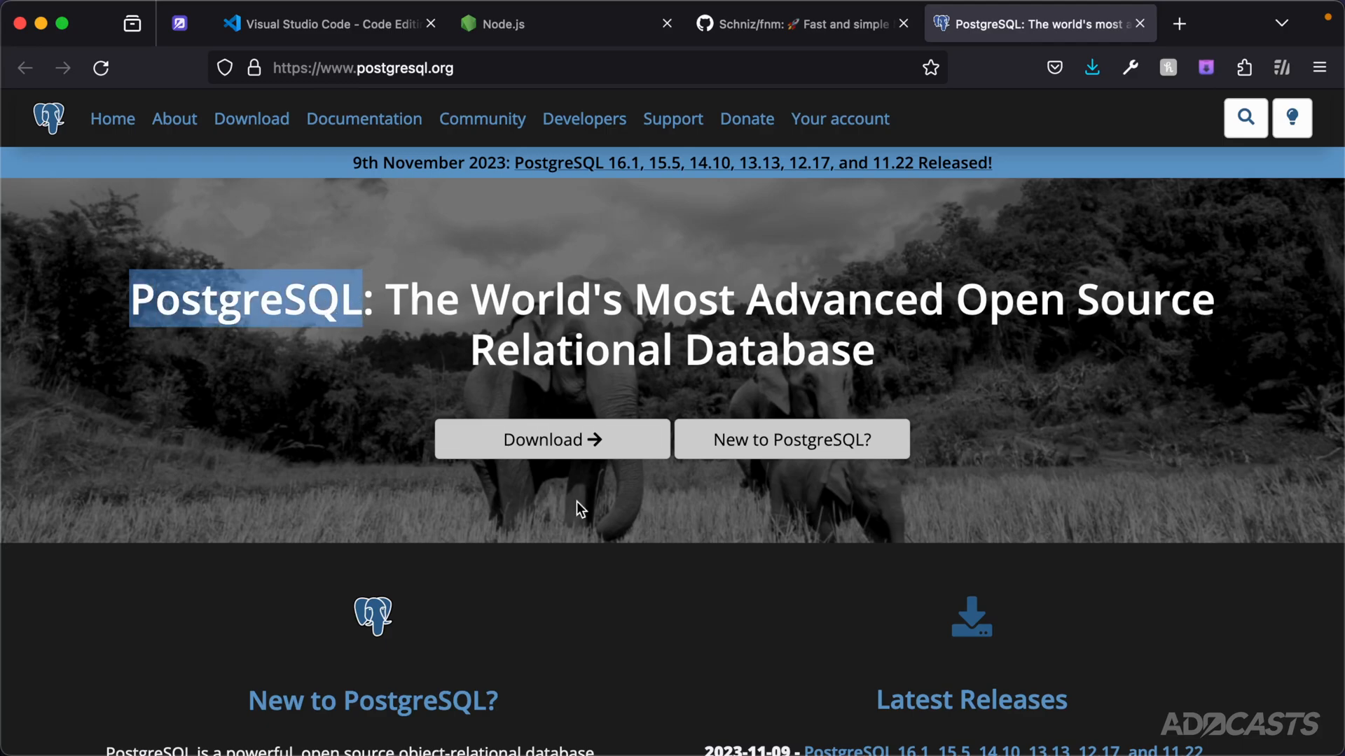
mouse_move(387, 395)
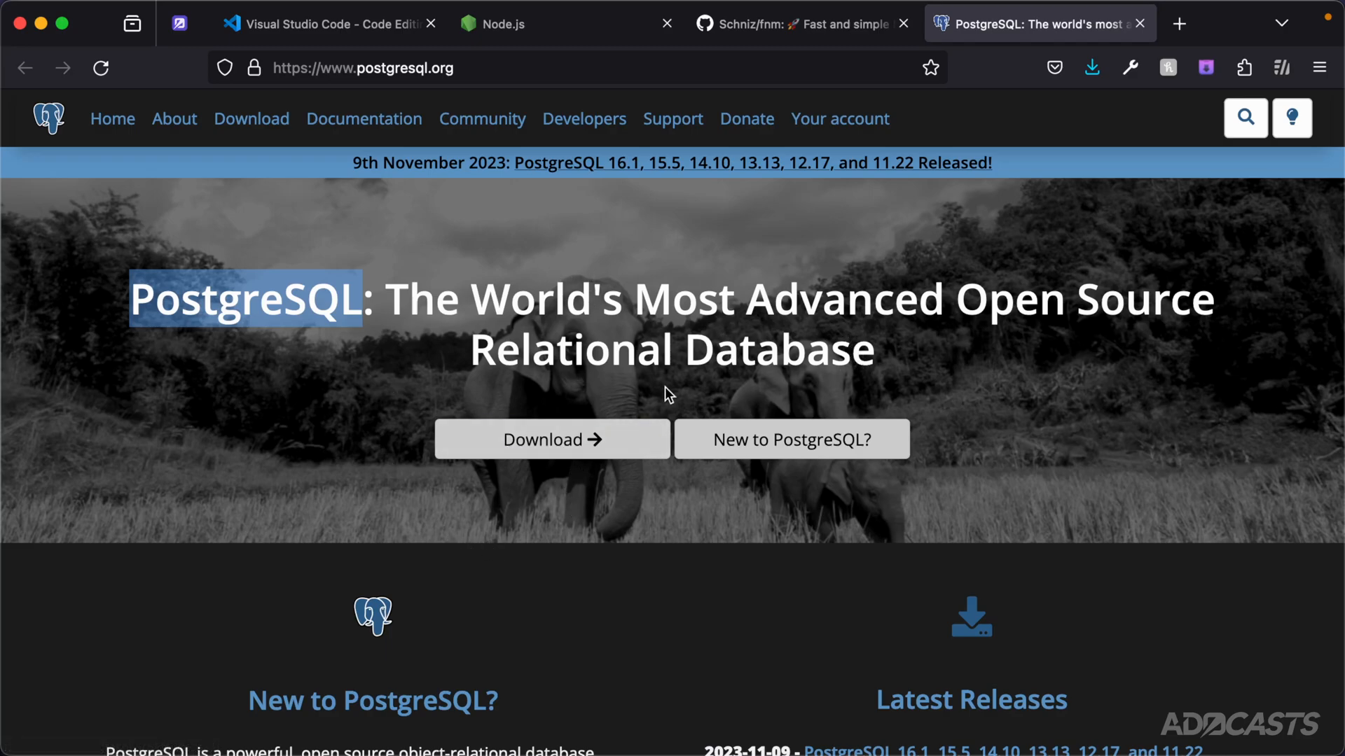
key(cmd+space)
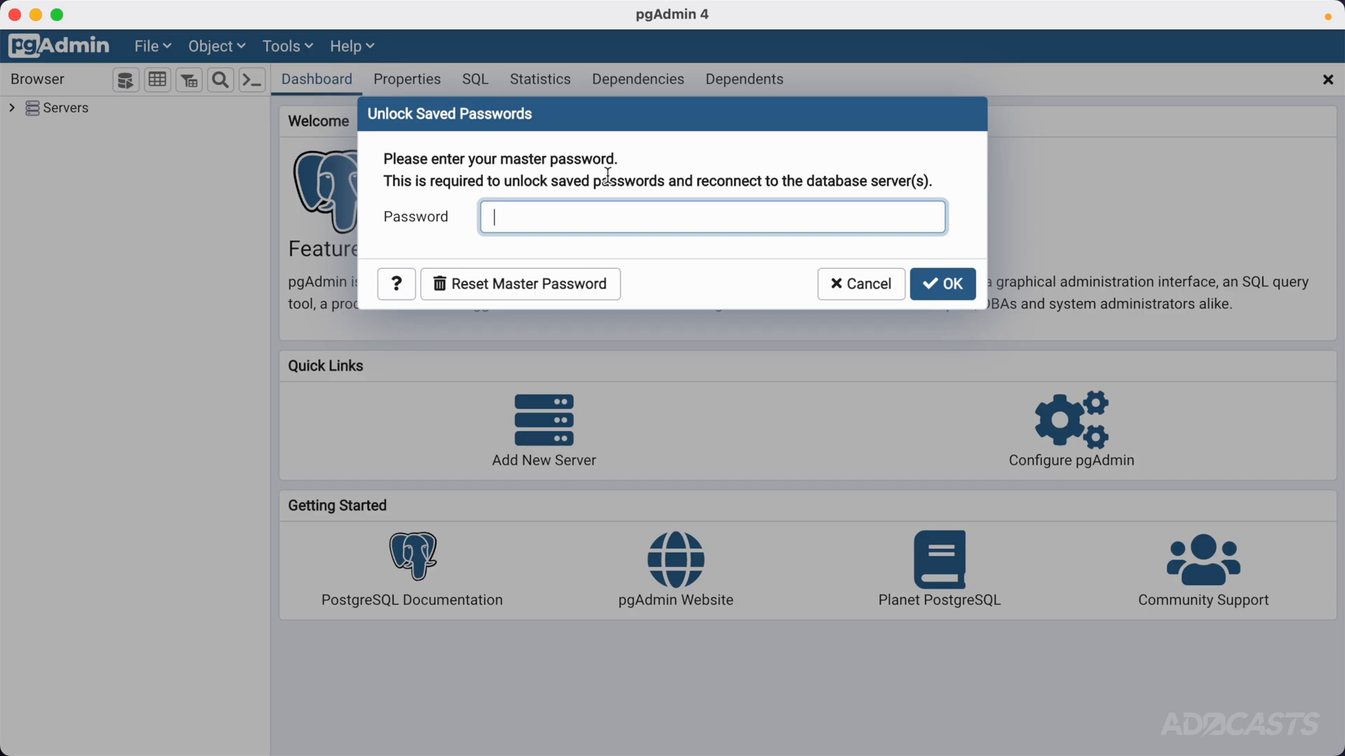
Step: Enter the master password to unlock pgAdmin and reconnect the PostgreSQL 14 server
text(password)
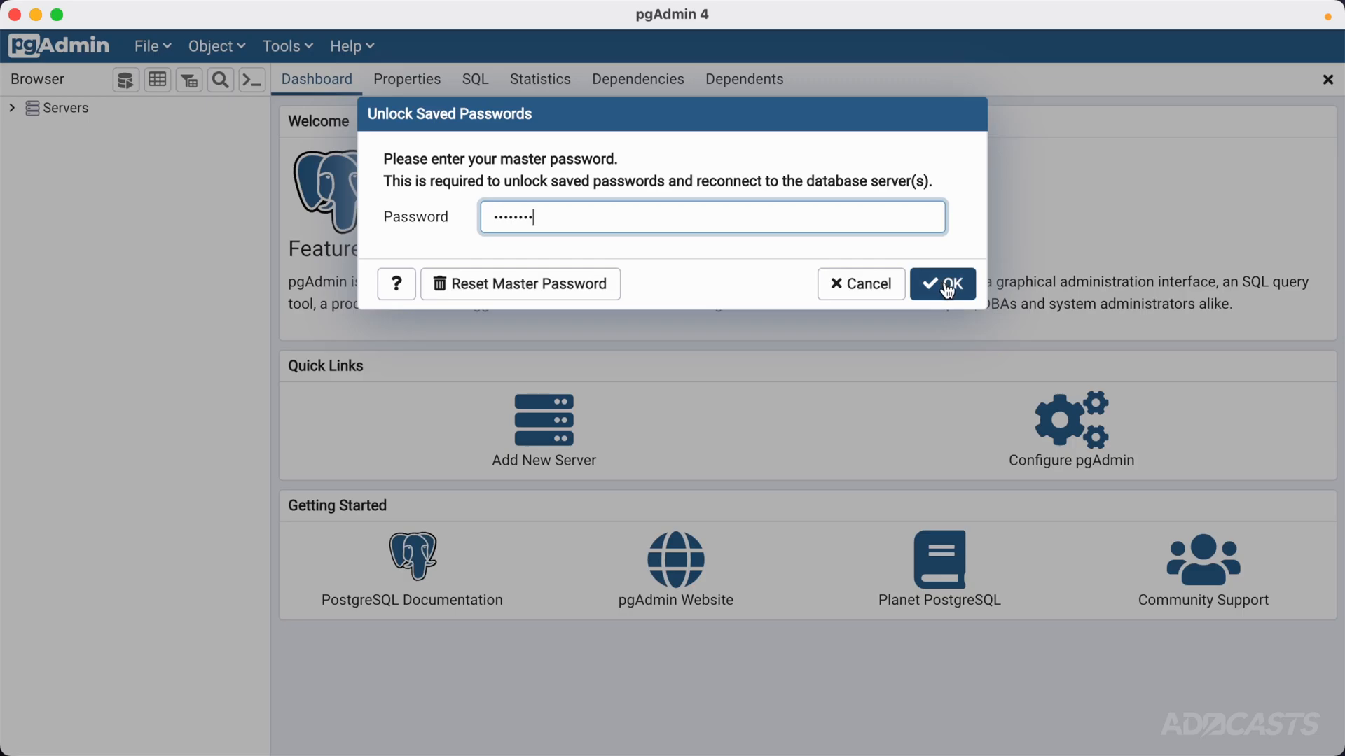
click(941, 285)
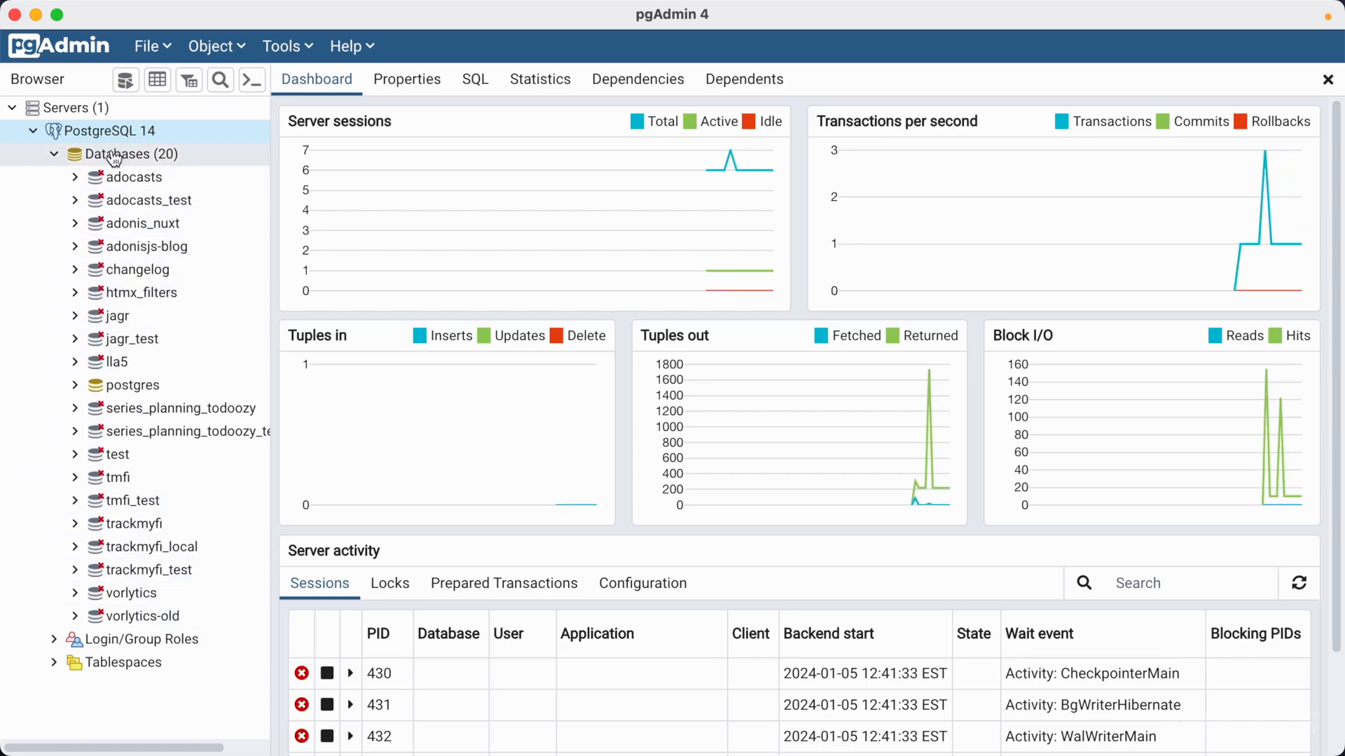
Step: Create a new database named adonis6 from the Databases node and save it
right_click(130, 154)
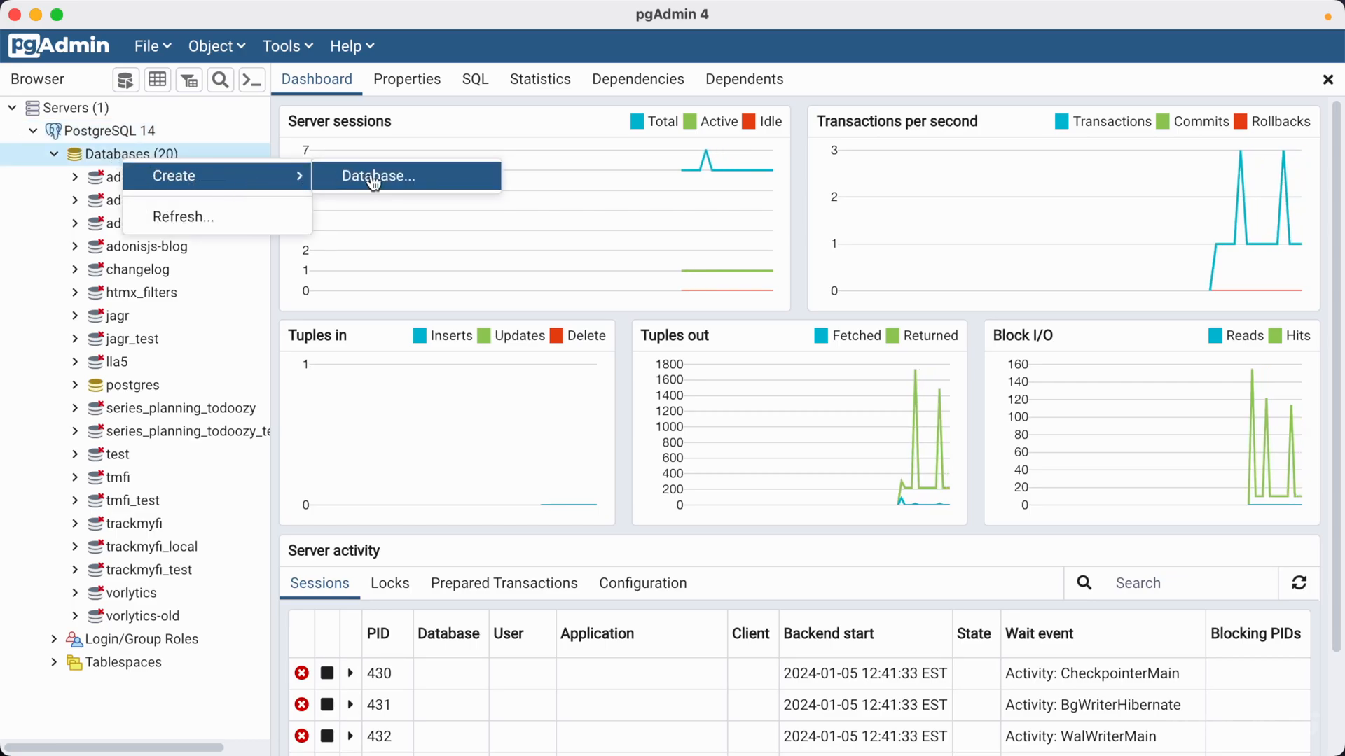
click(378, 177)
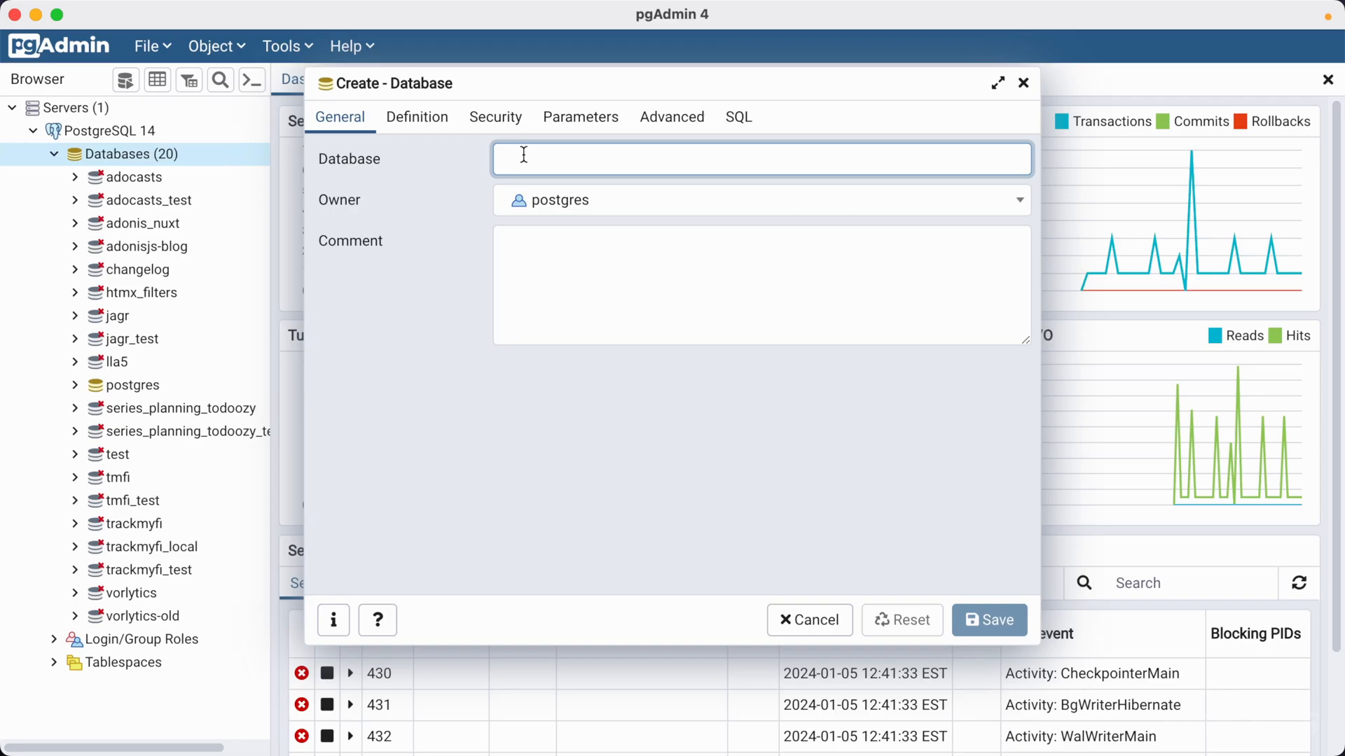
text(adonis)
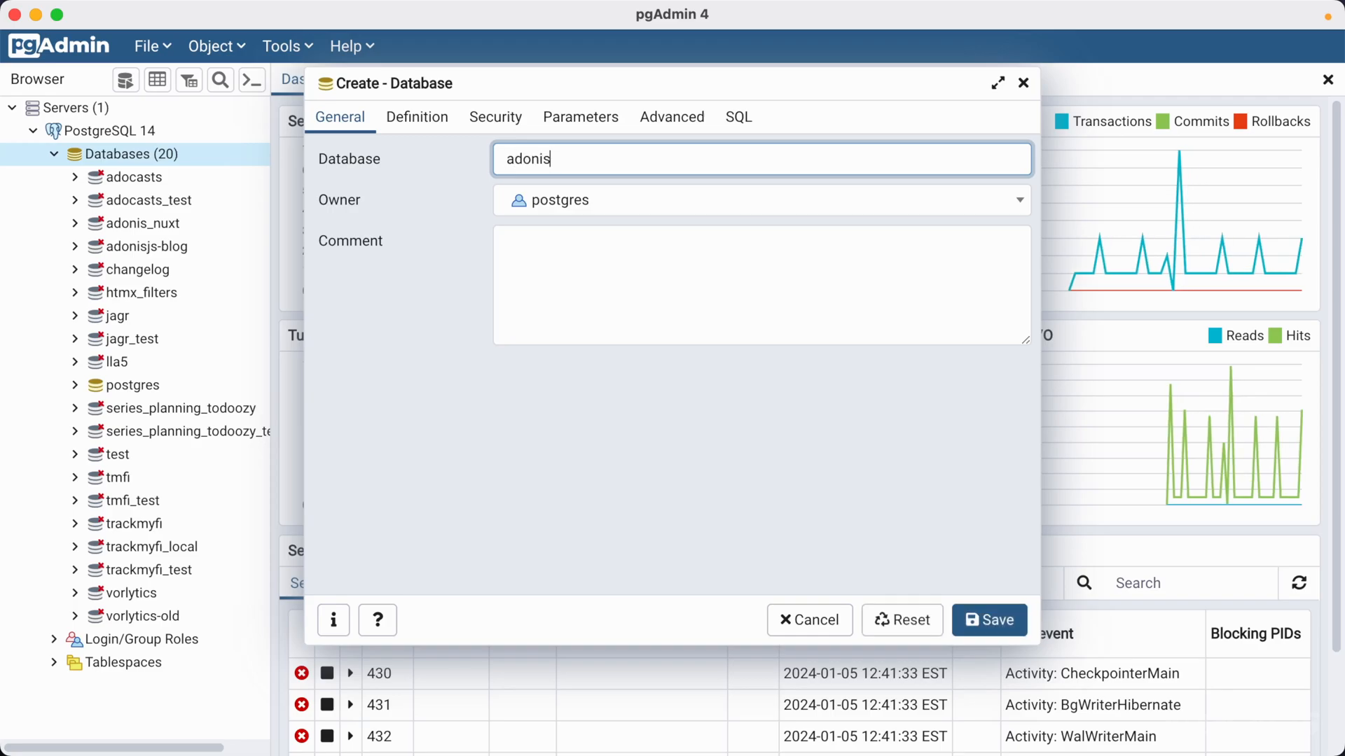
text(6)
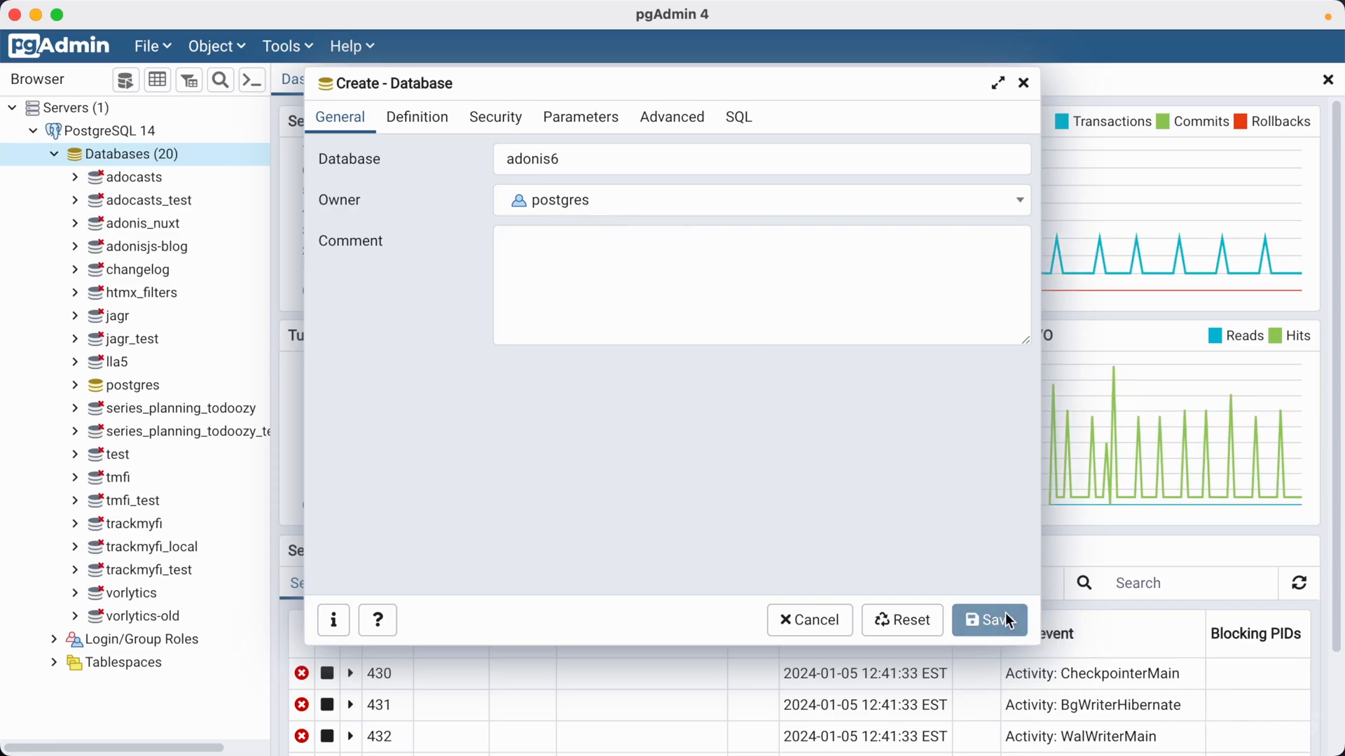
click(987, 619)
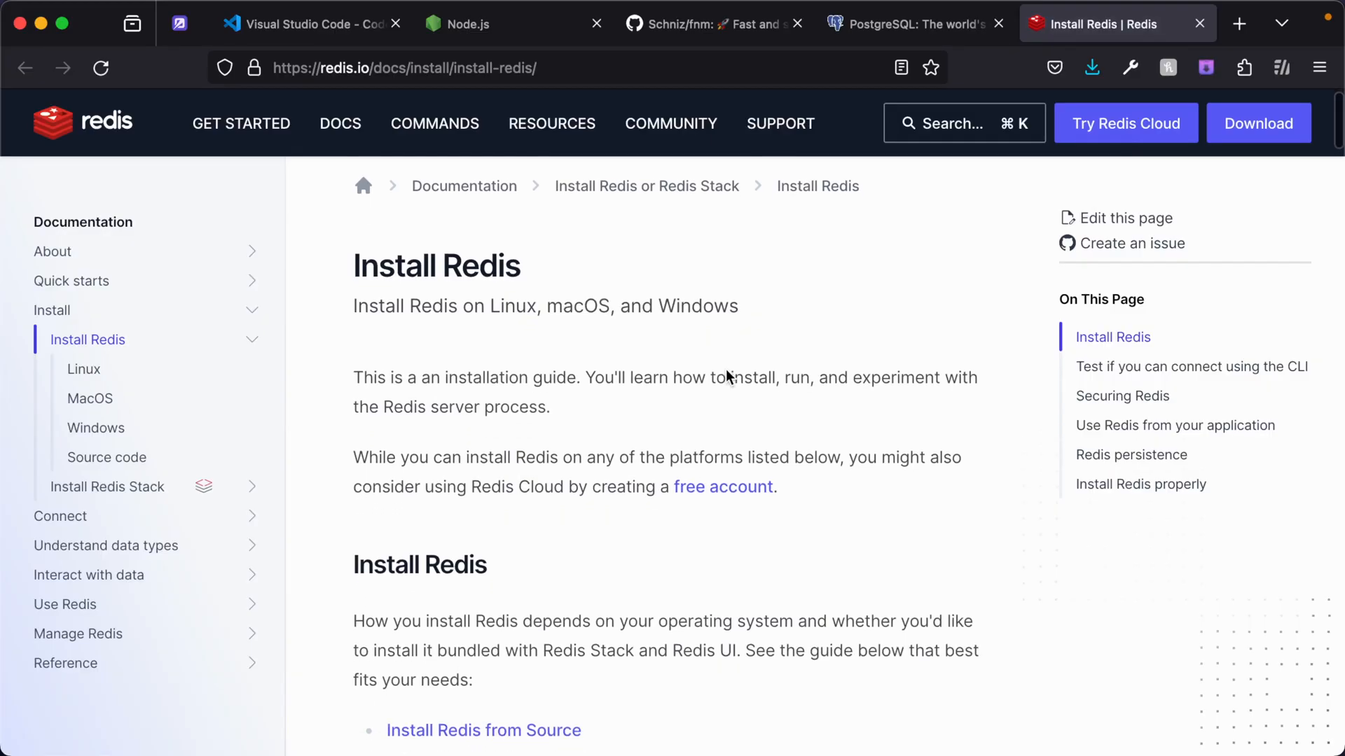
Step: Scroll the Install Redis page and follow the 'Install Redis on macOS' link
scroll(down, 3)
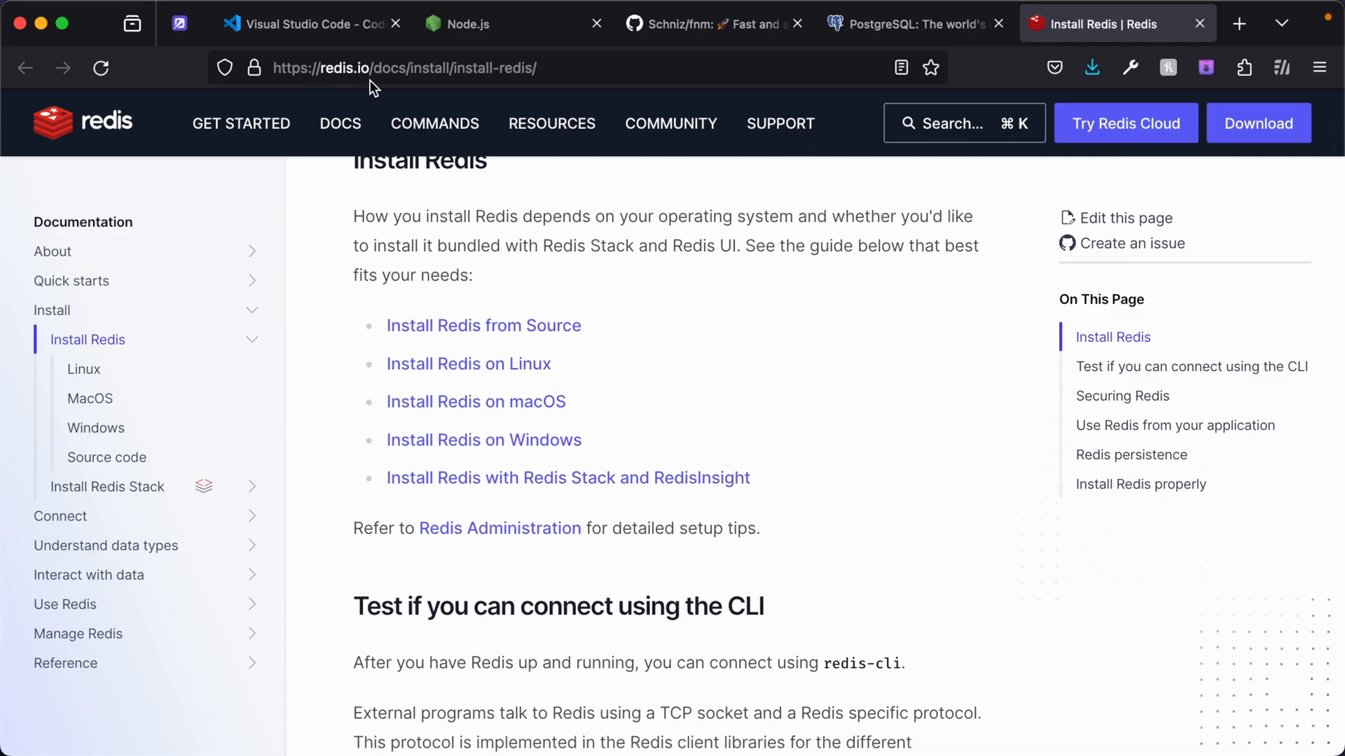
mouse_move(458, 90)
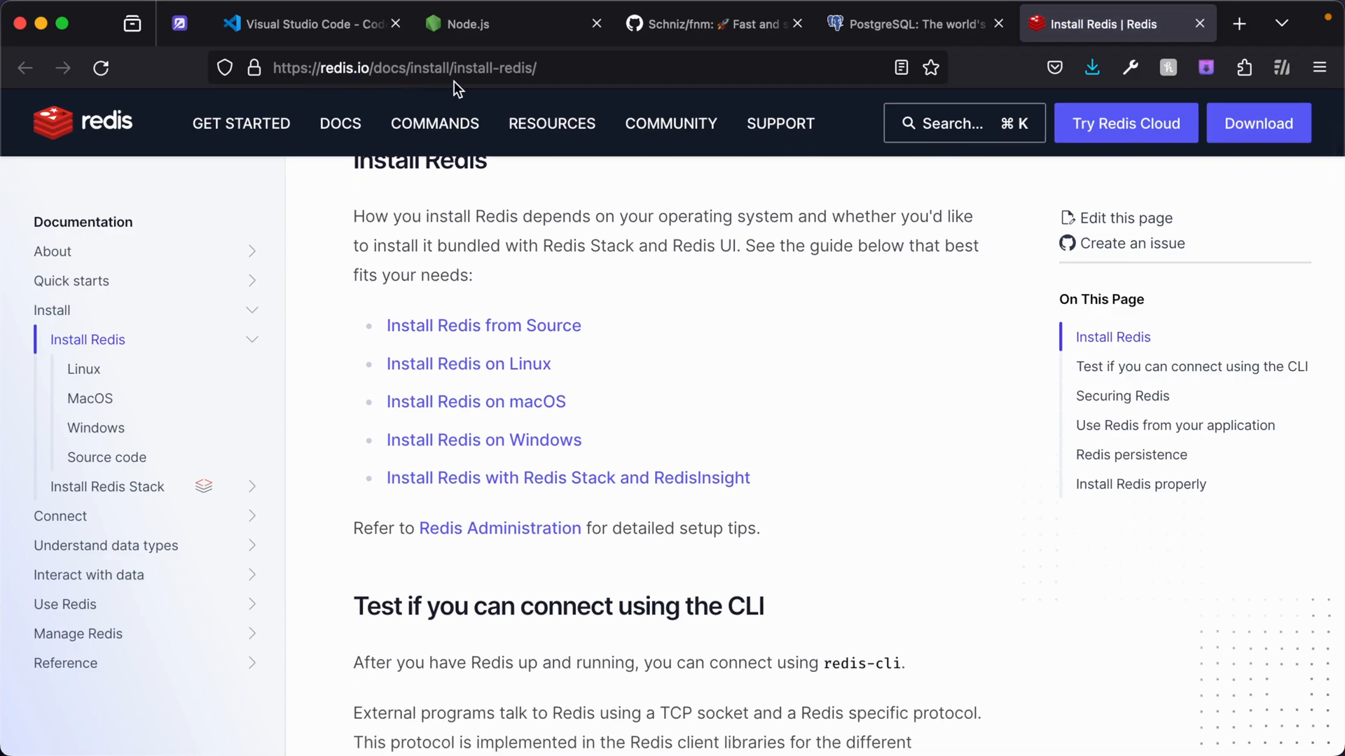
mouse_move(444, 311)
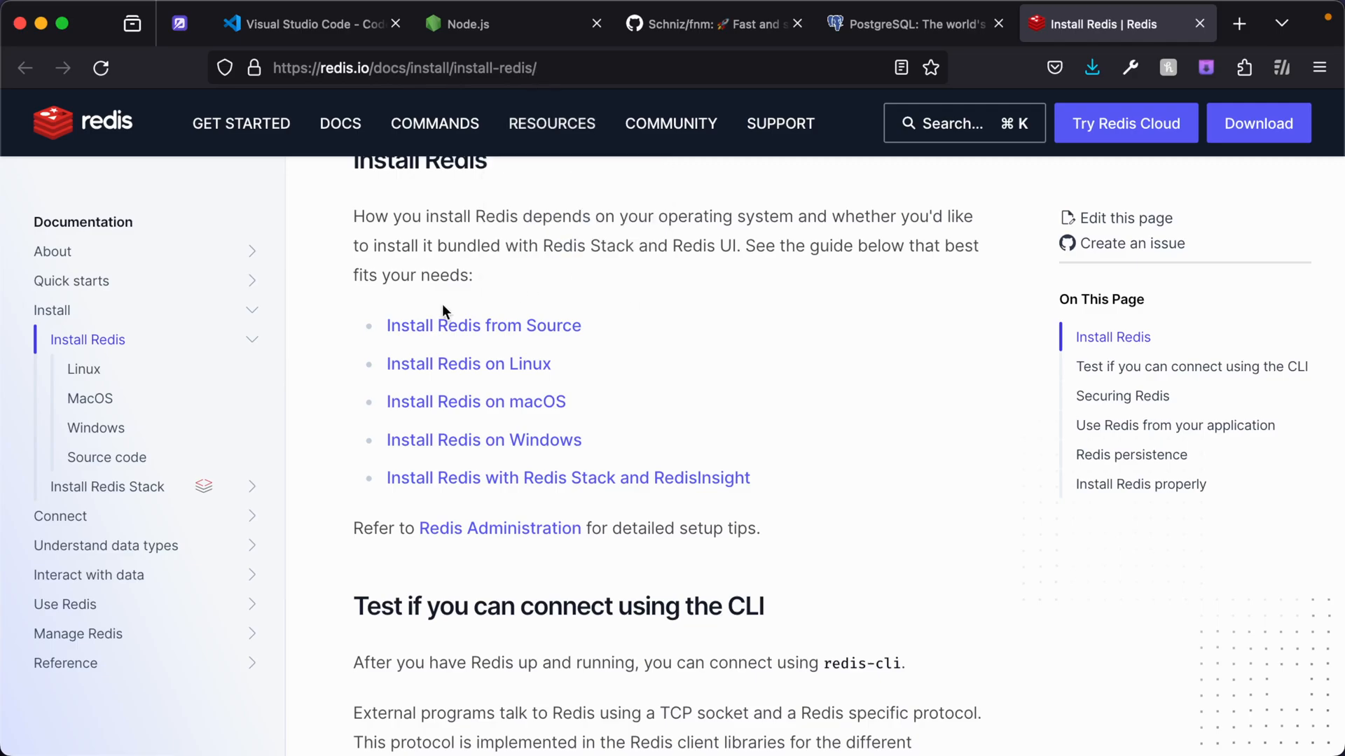
mouse_move(555, 368)
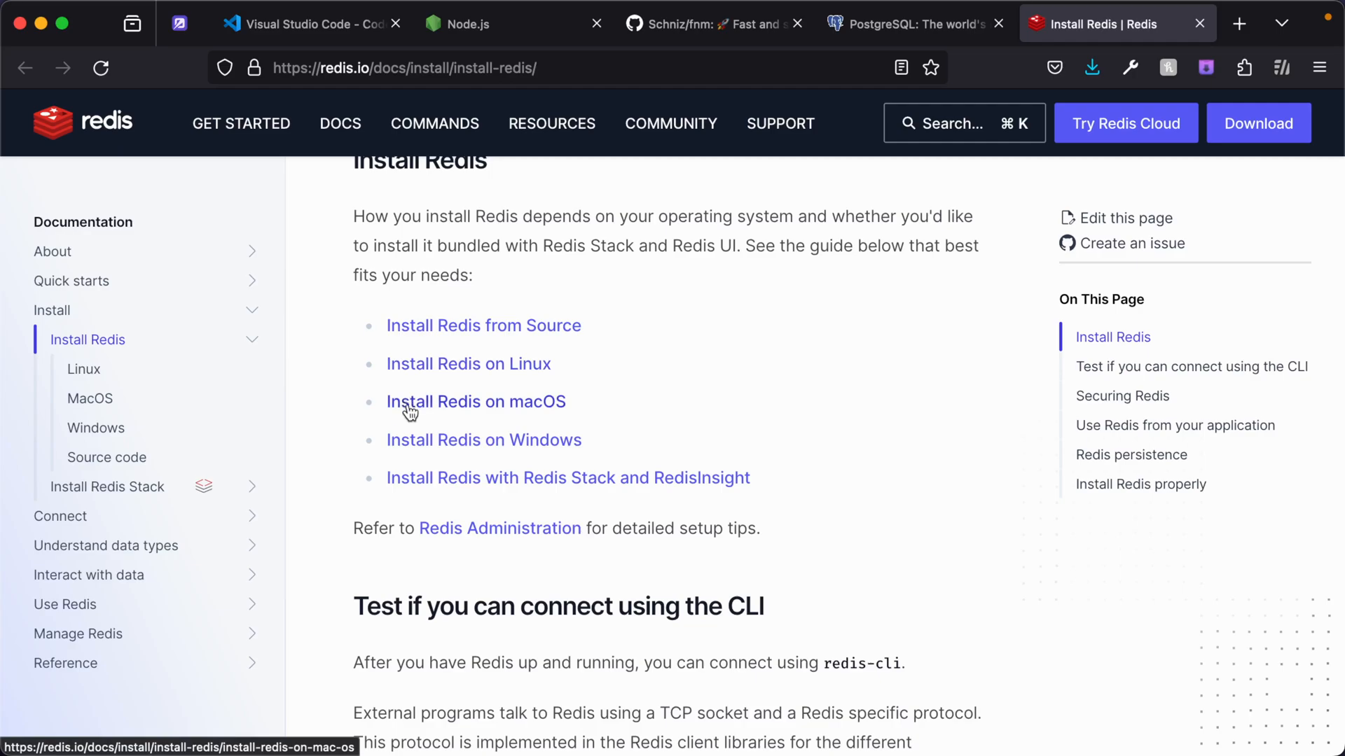
mouse_move(551, 452)
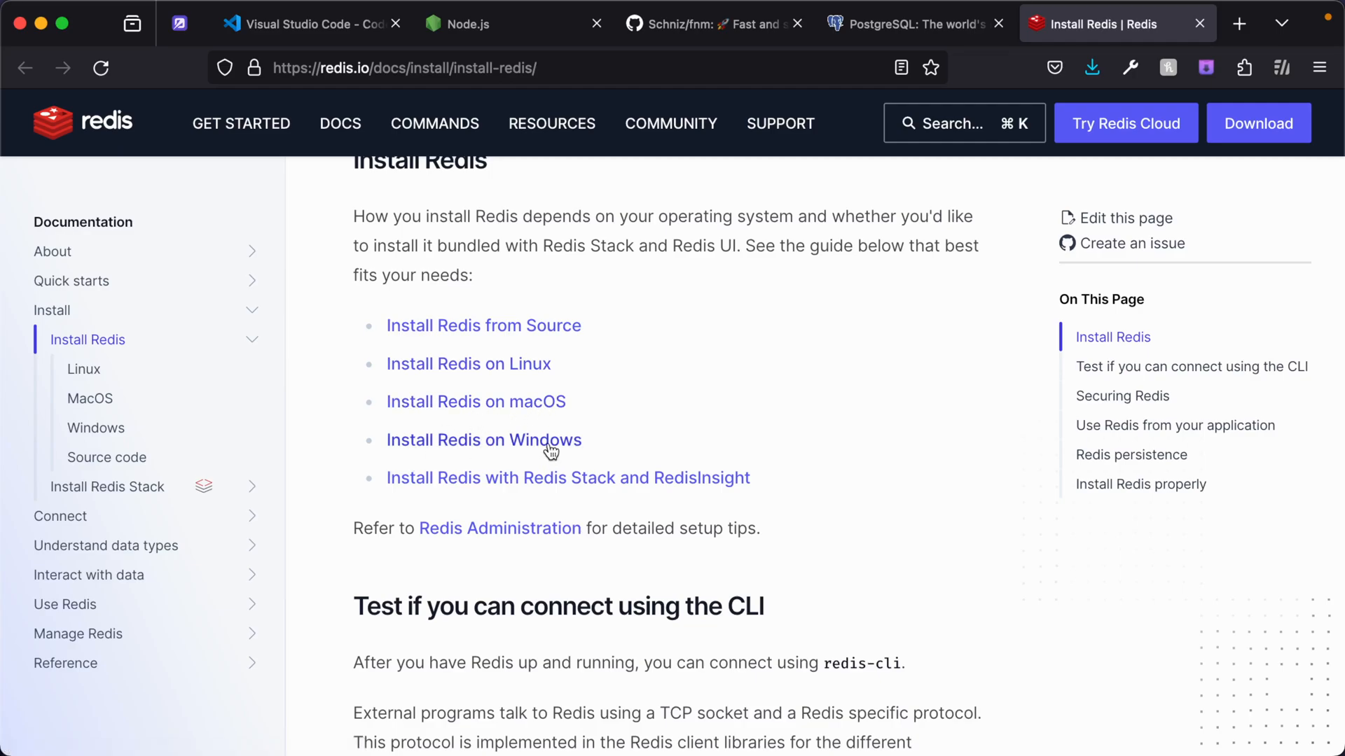
mouse_move(547, 406)
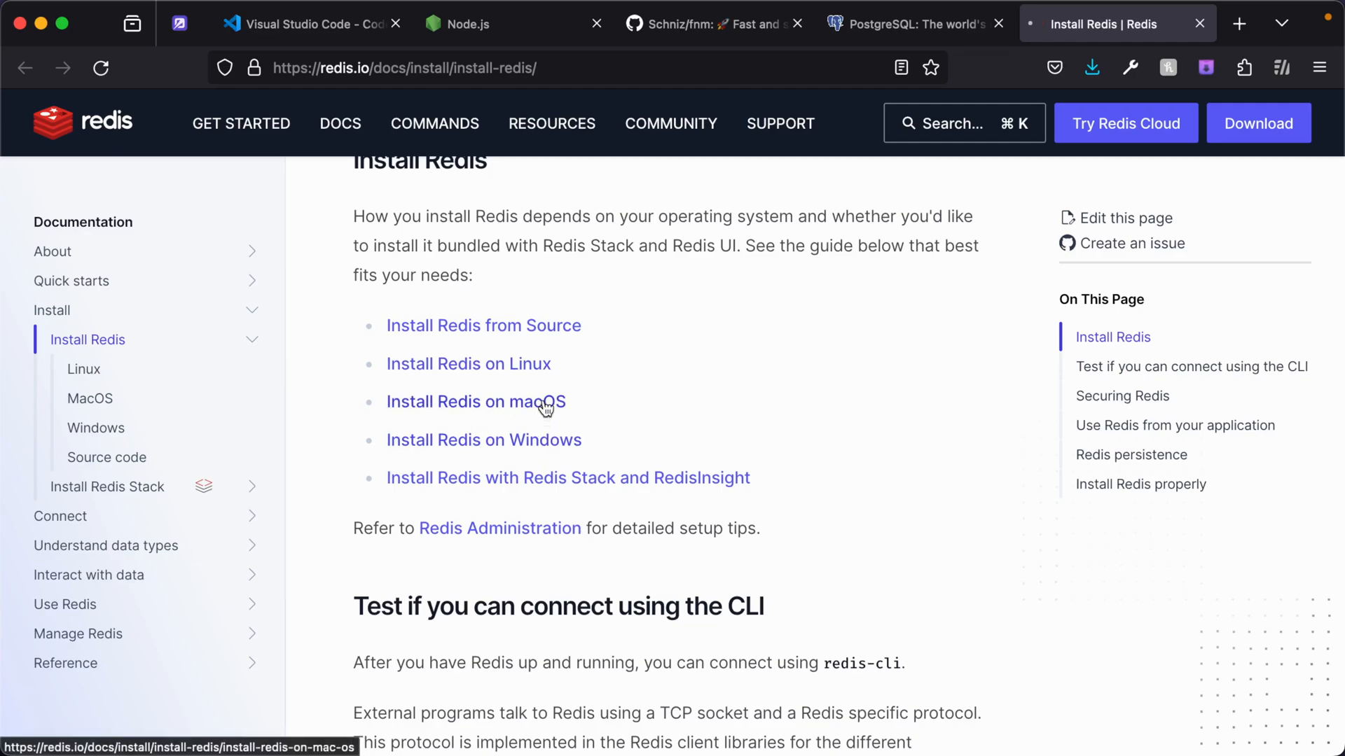
click(475, 402)
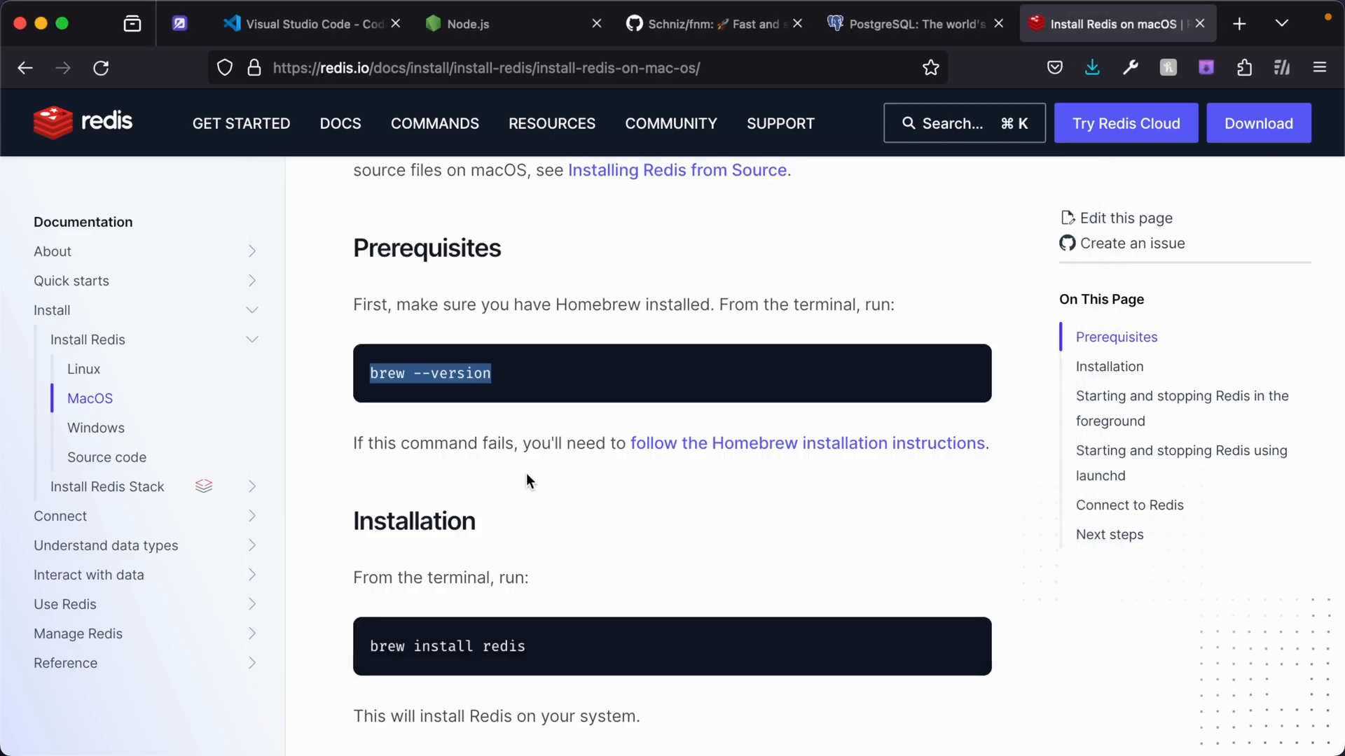
scroll(down, 3)
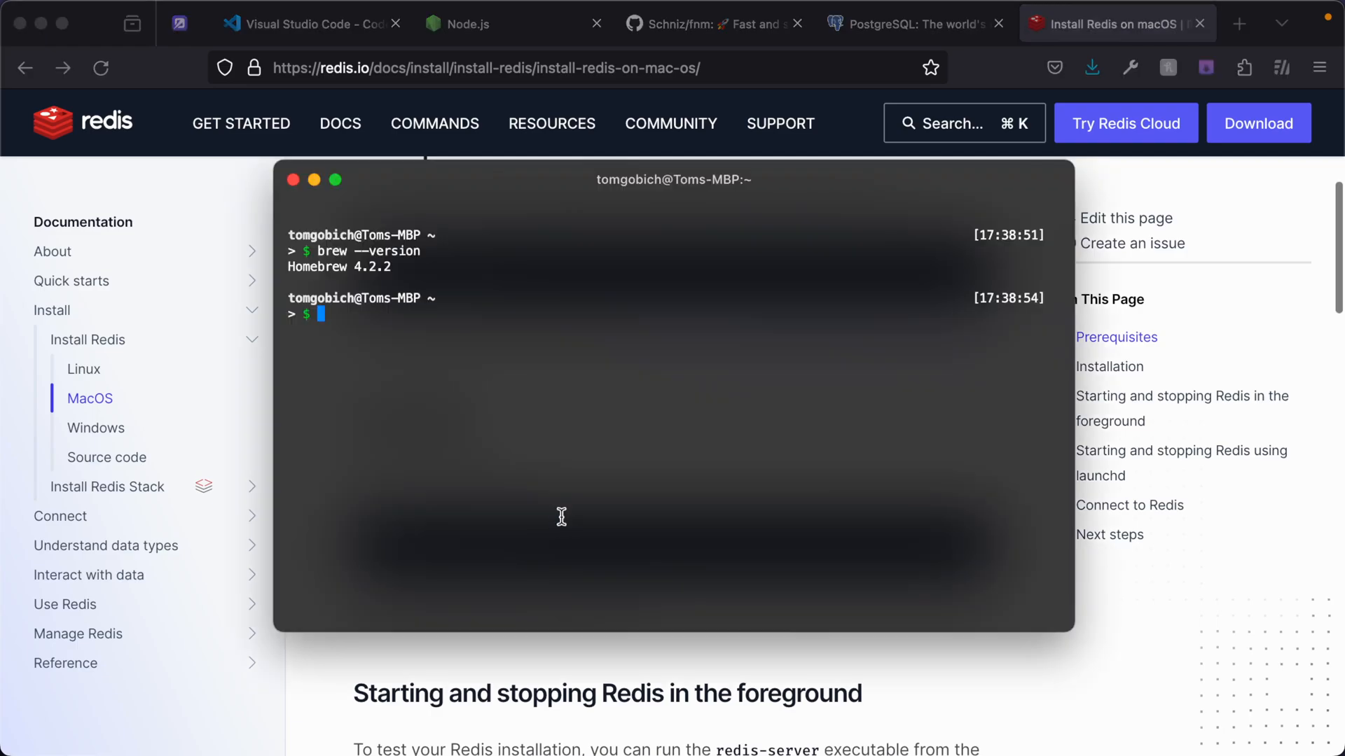
Step: Run brew install redis in Terminal
text(brew install redis)
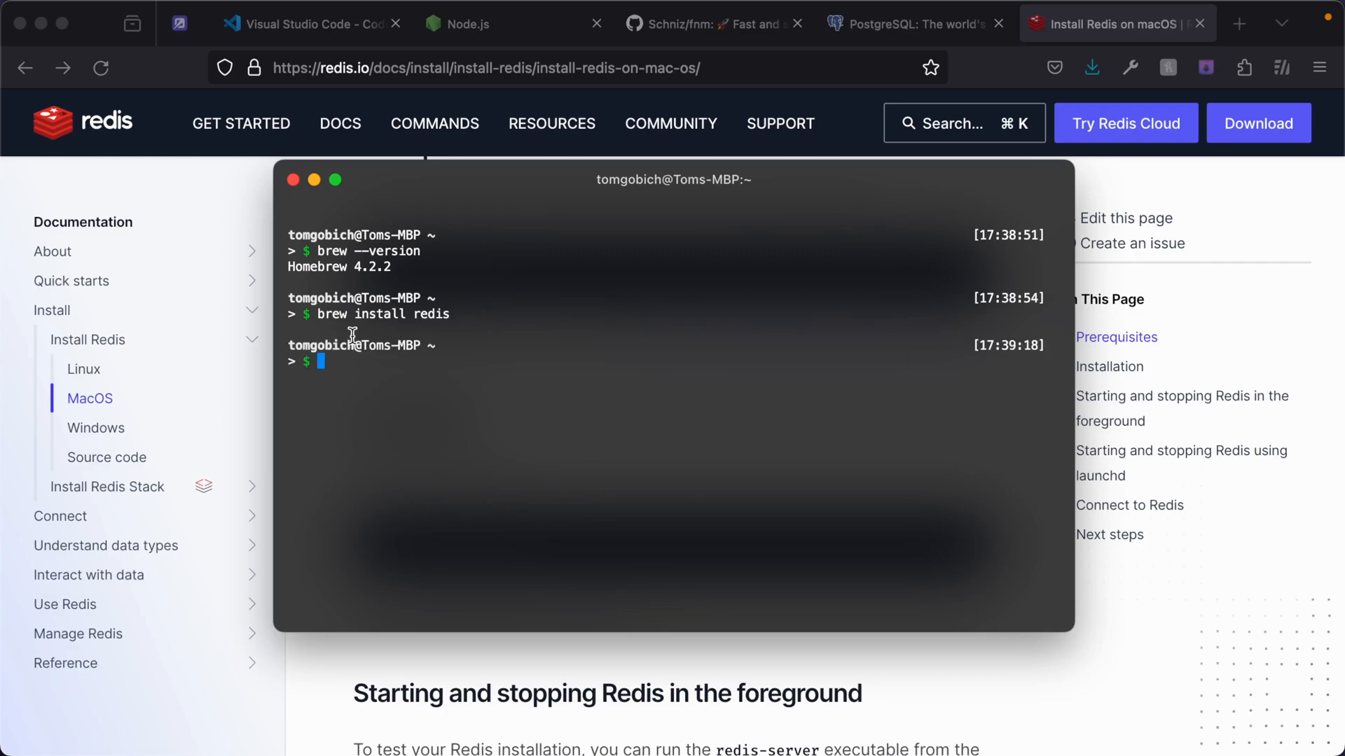
mouse_move(461, 372)
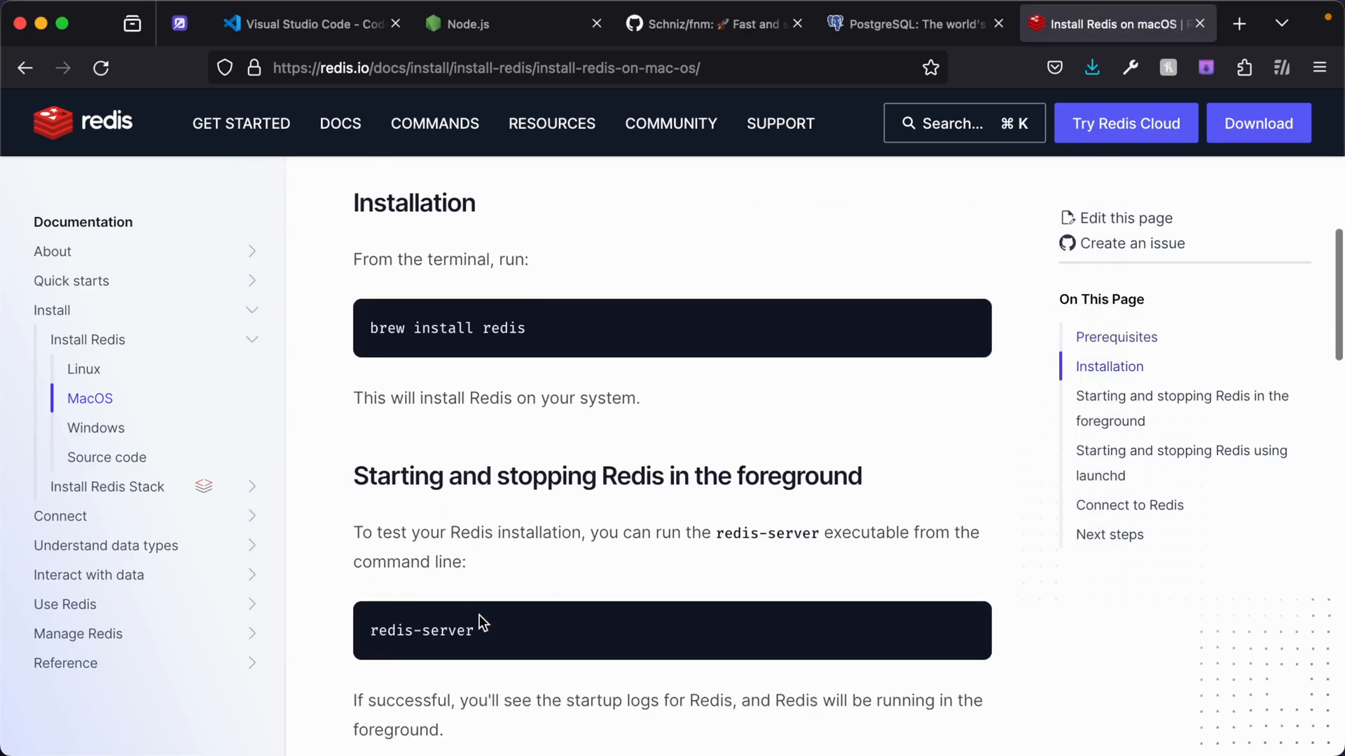
scroll(down, 3)
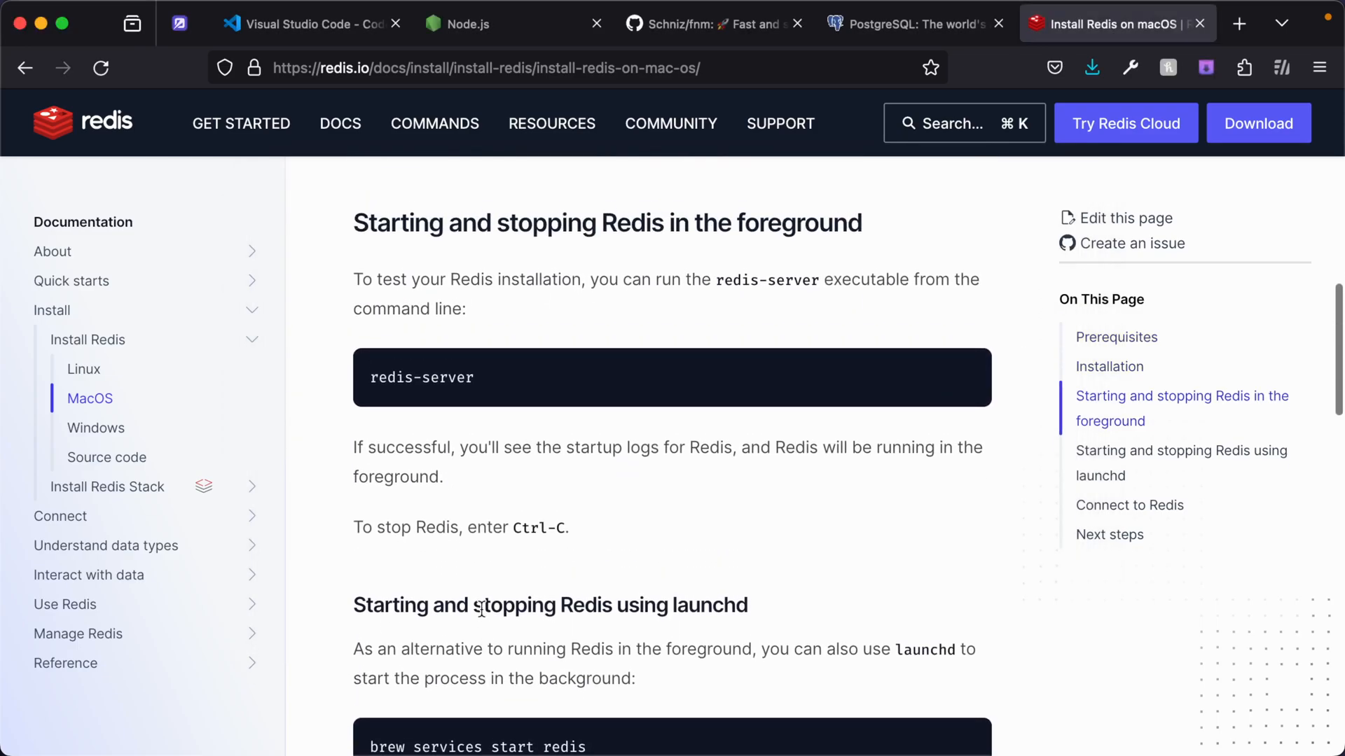
double_click(421, 376)
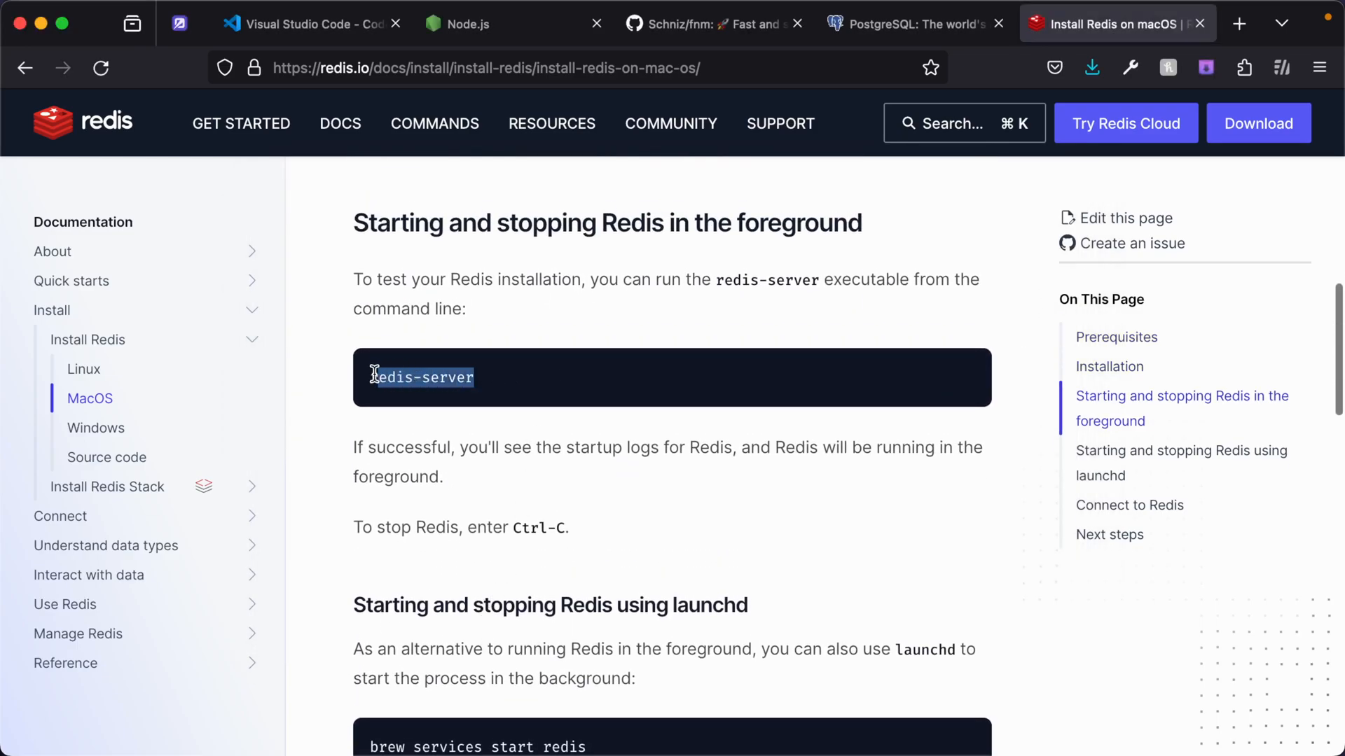
click(514, 379)
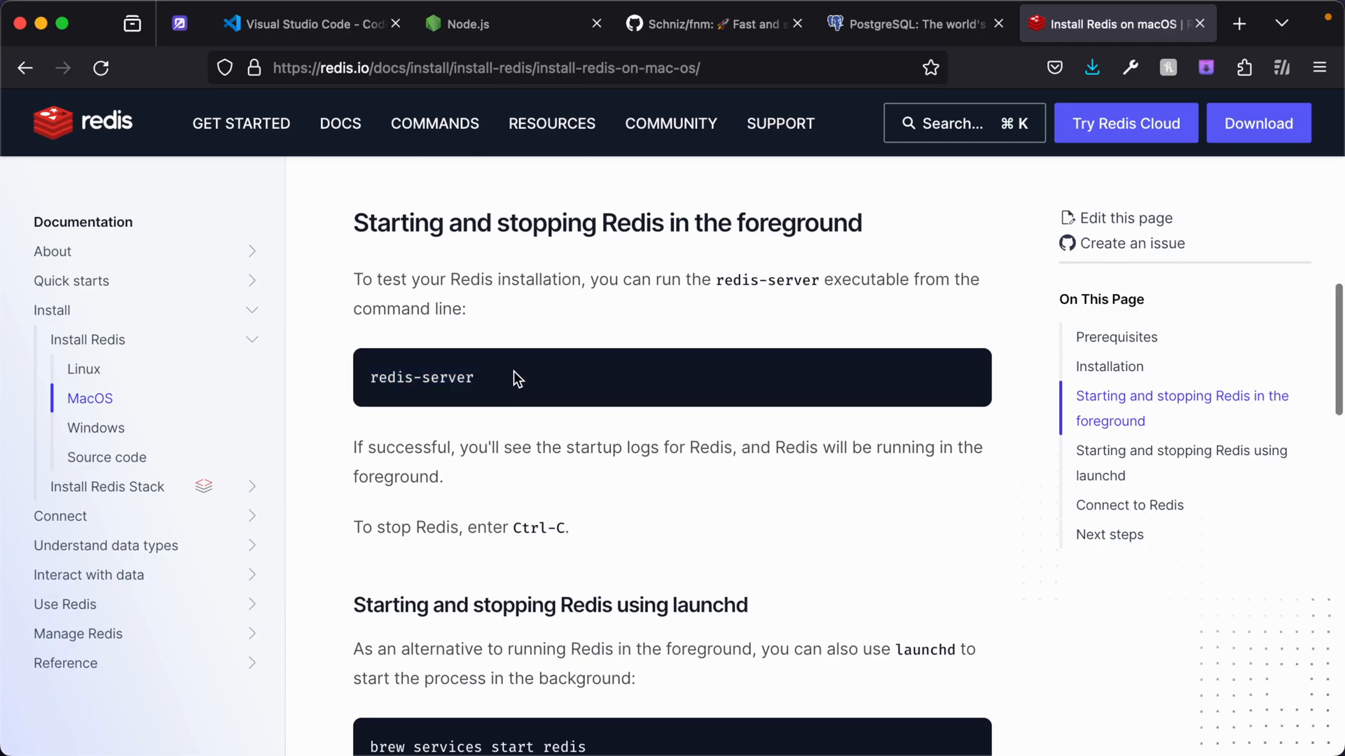
scroll(down, 3)
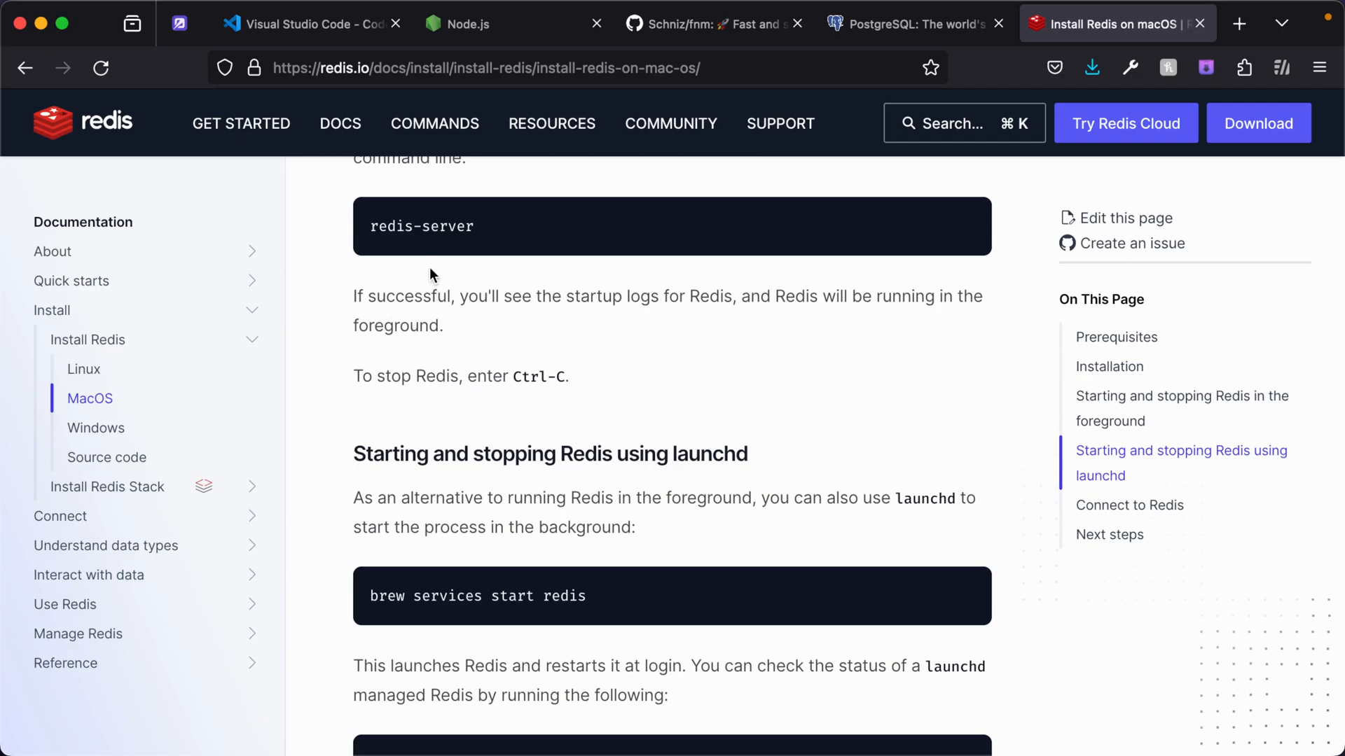
scroll(down, 3)
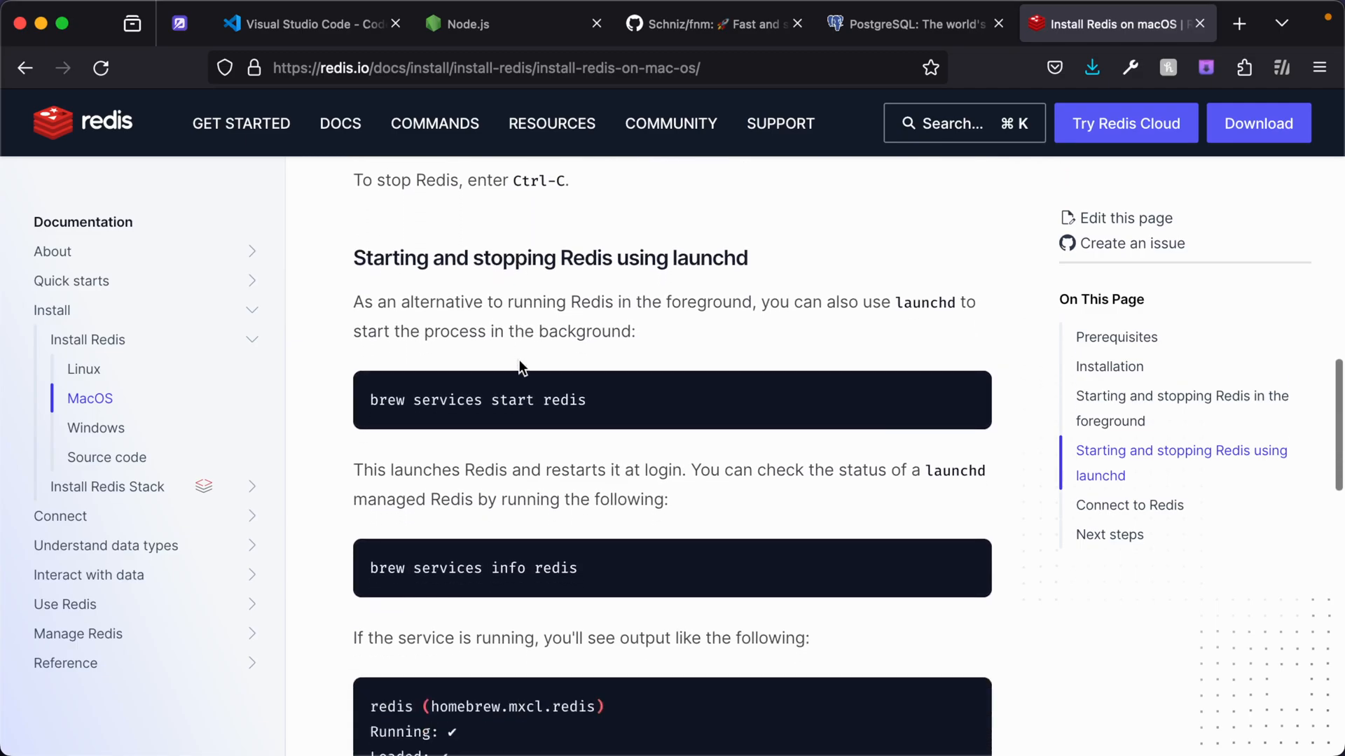
scroll(down, 3)
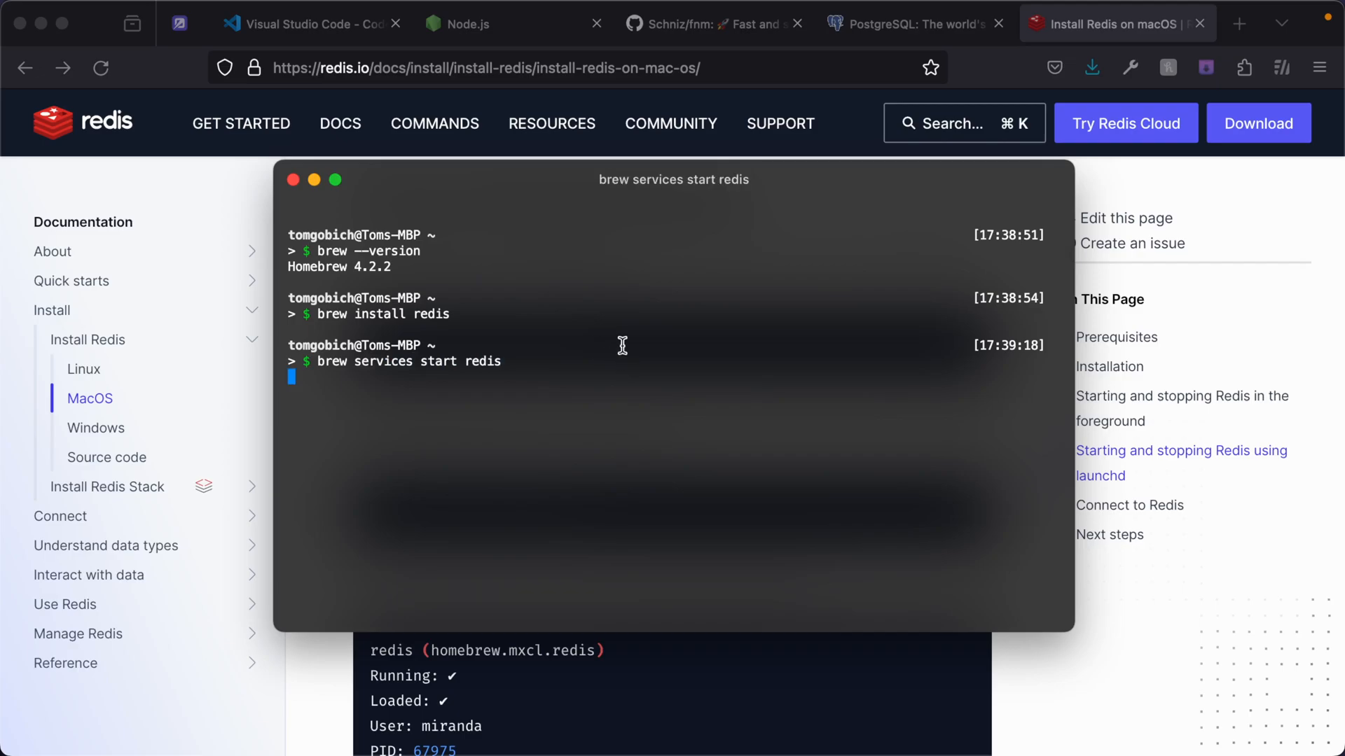
mouse_move(525, 370)
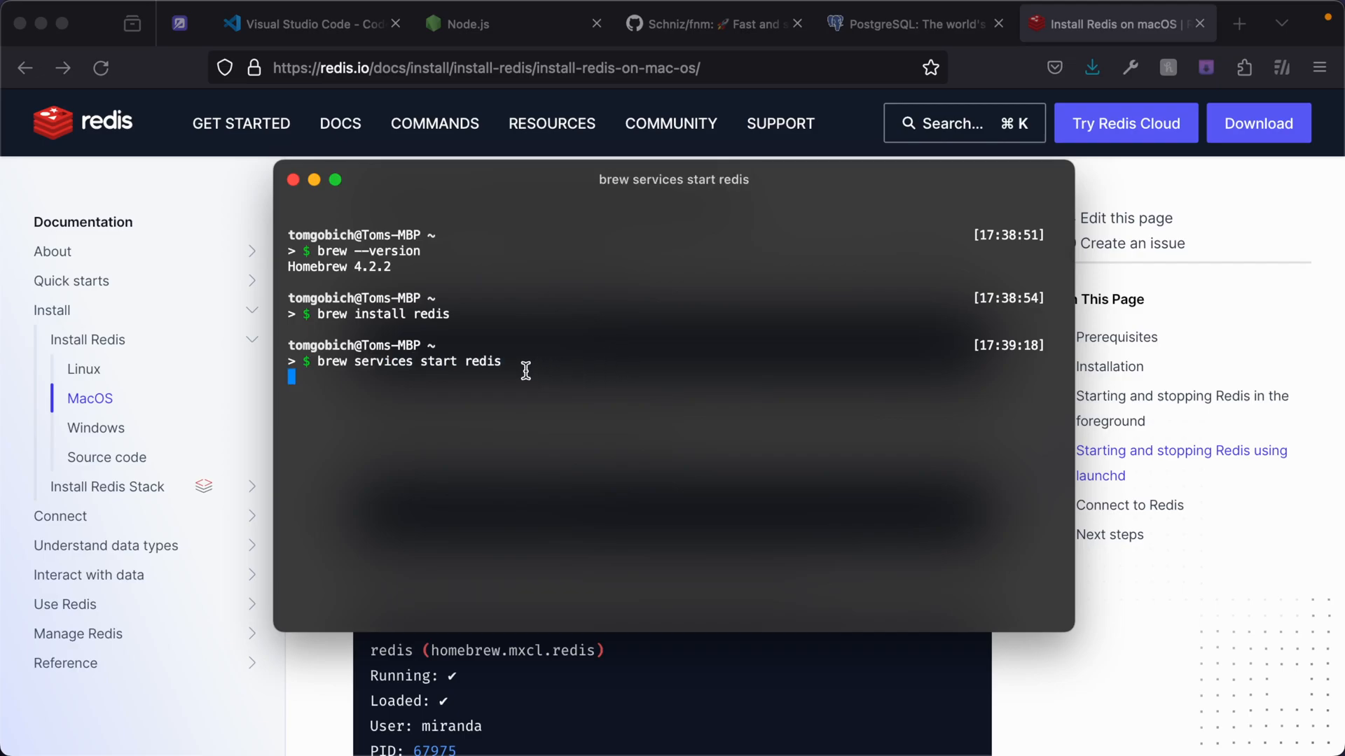